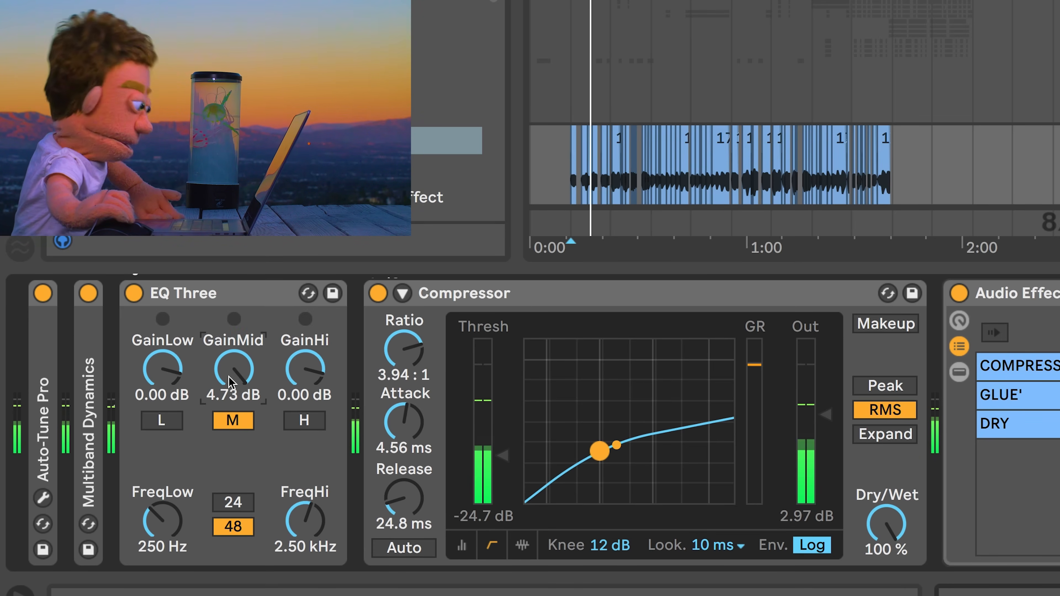
Demonstrate EQ Three's mid gain at 6 dB, then remove EQ Three and list the audio effects
{"action": "left_click_drag", "start_coordinate": [233, 368], "coordinate": [233, 359]}
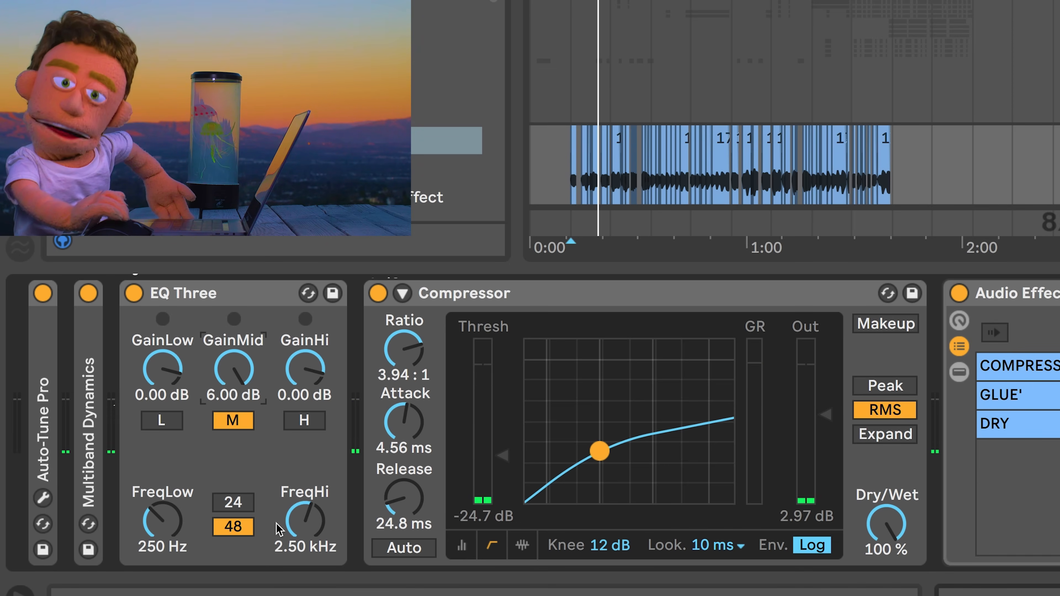
{"action": "left_click_drag", "start_coordinate": [305, 517], "coordinate": [304, 500]}
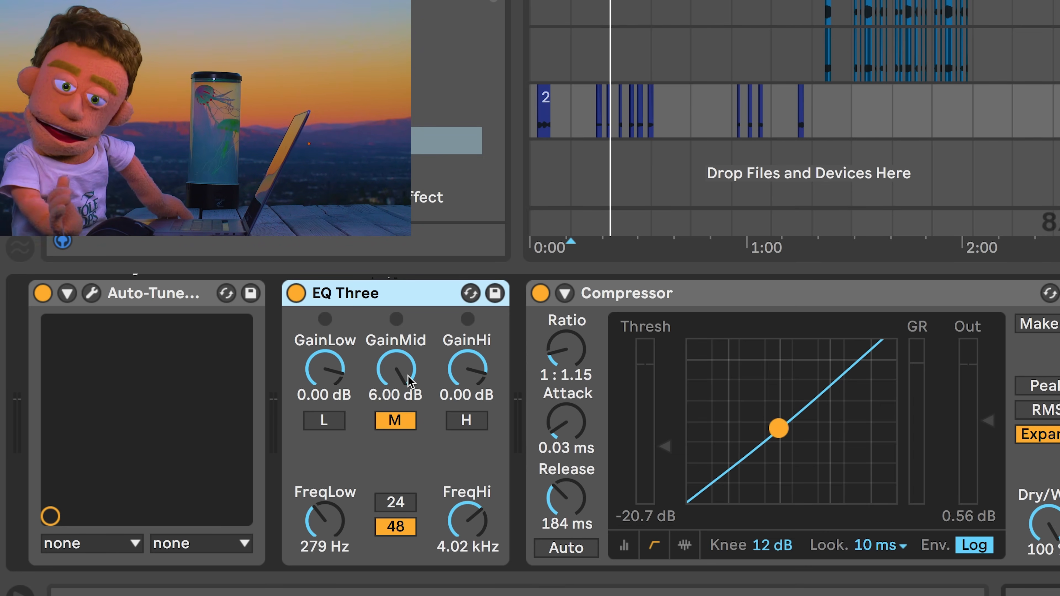
{"action": "left_click_drag", "start_coordinate": [396, 368], "coordinate": [395, 378]}
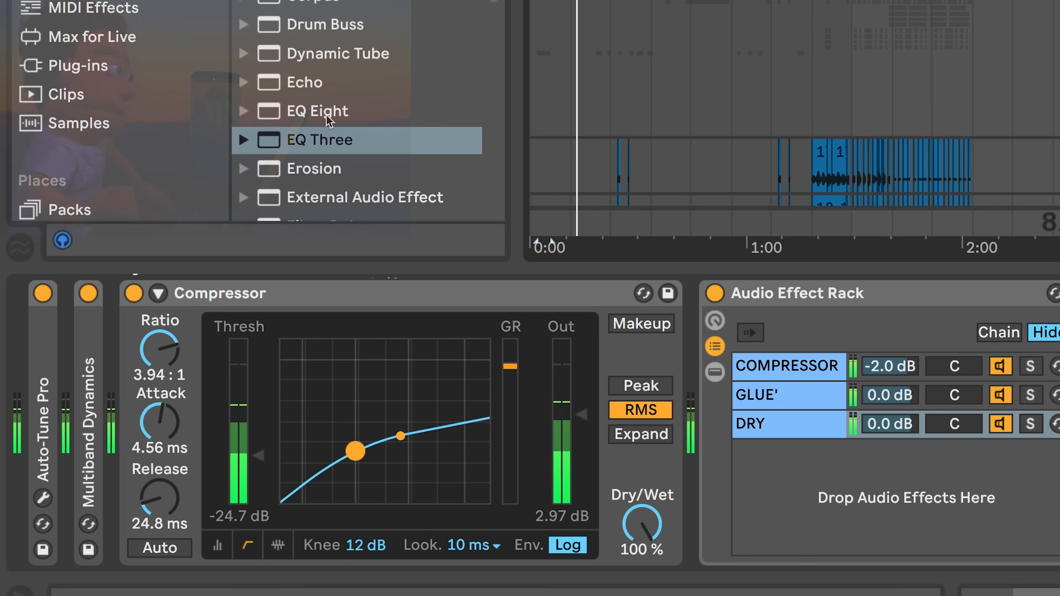
Load EQ Eight and make band 1 a 48 dB low cut at 108 Hz with Q 1.09
{"action": "left_click", "coordinate": [321, 111]}
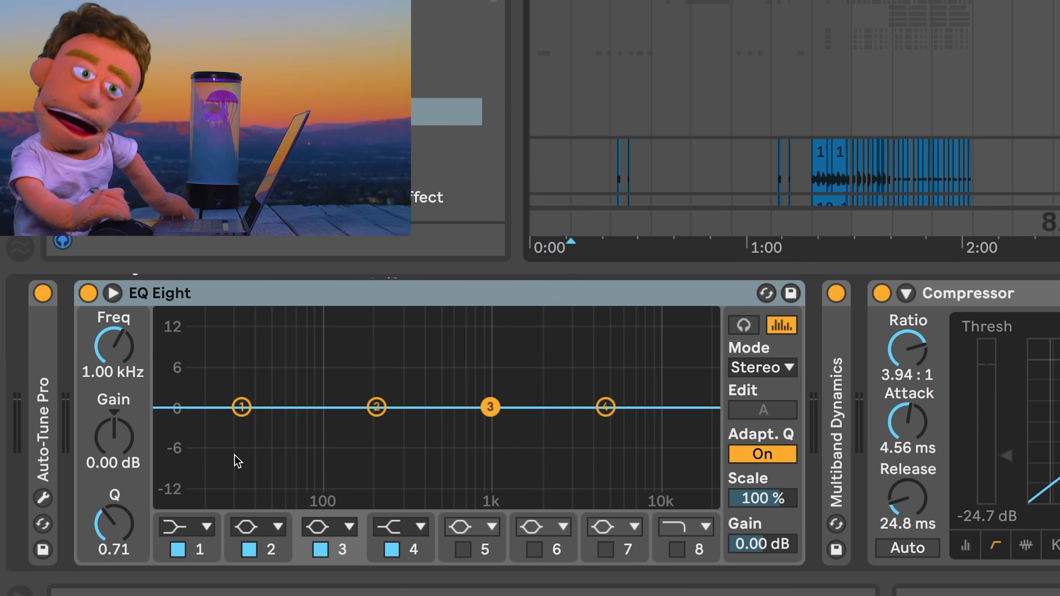
{"action": "left_click", "coordinate": [186, 526]}
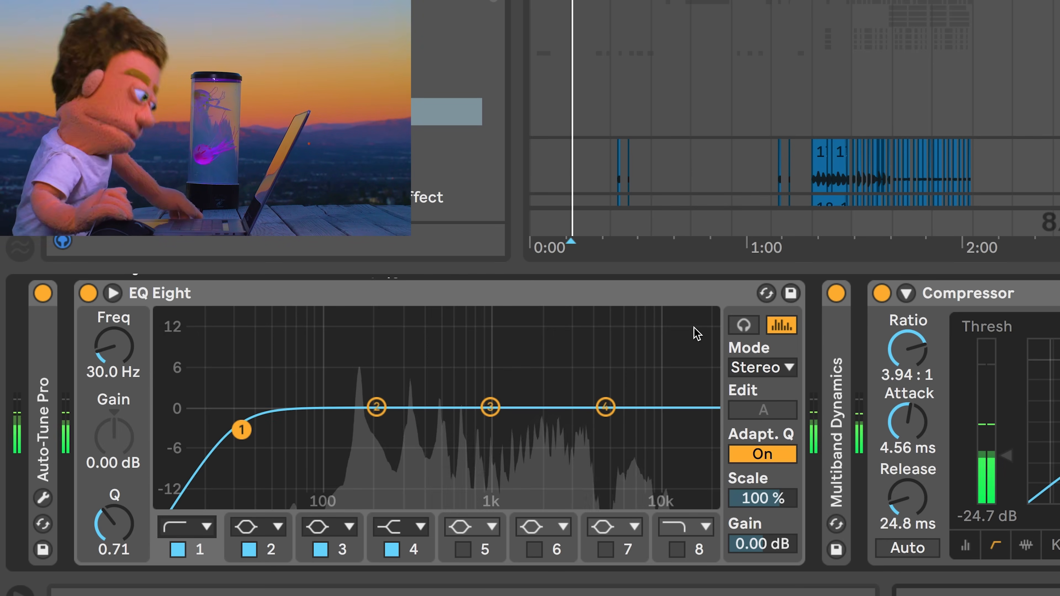
{"action": "left_click_drag", "start_coordinate": [241, 430], "coordinate": [348, 430]}
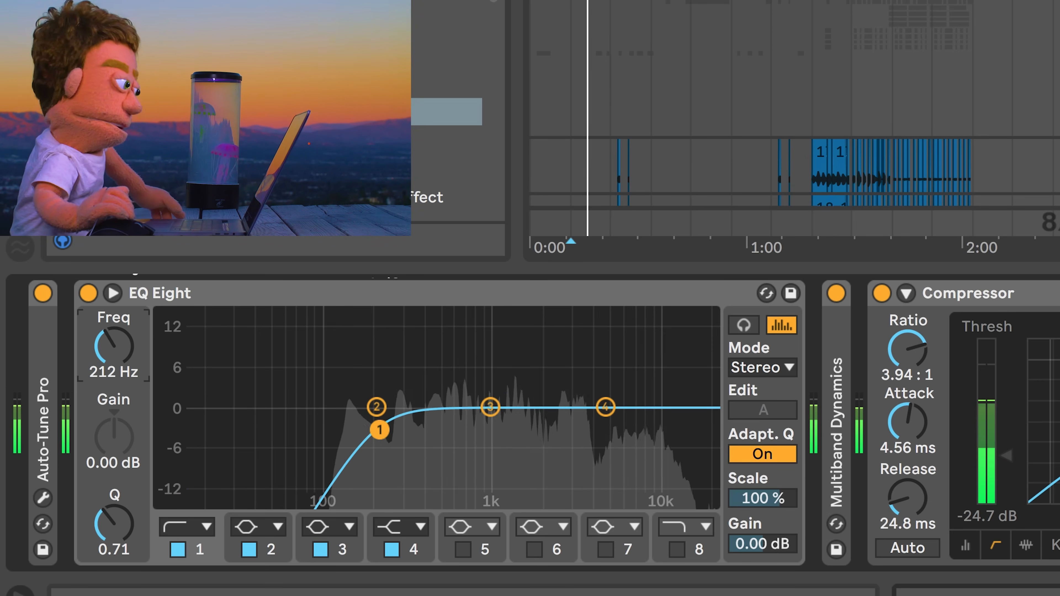
{"action": "left_click_drag", "start_coordinate": [380, 430], "coordinate": [332, 430]}
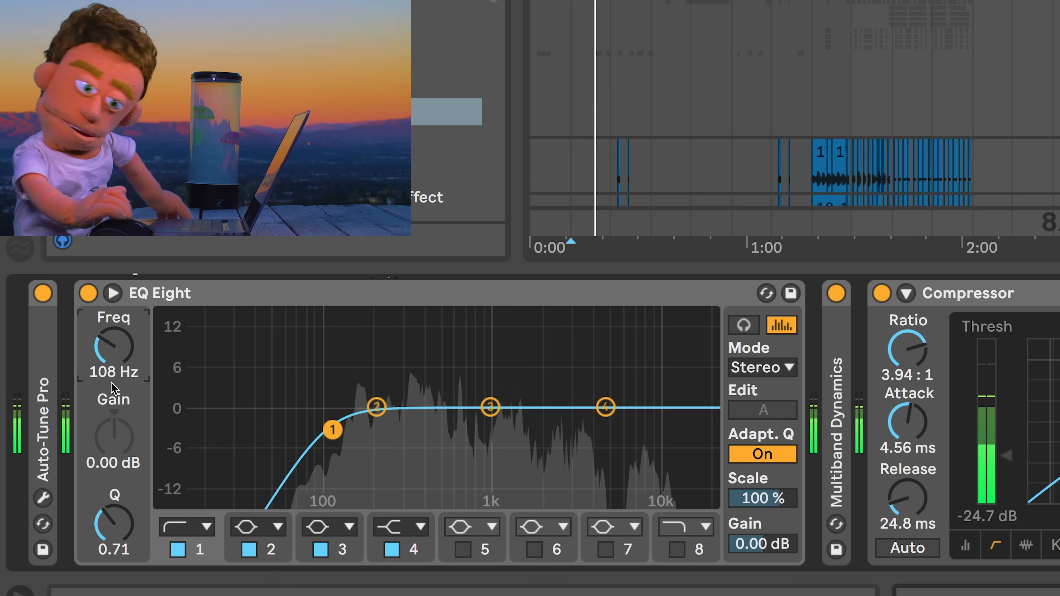
{"action": "left_click_drag", "start_coordinate": [114, 524], "coordinate": [114, 510]}
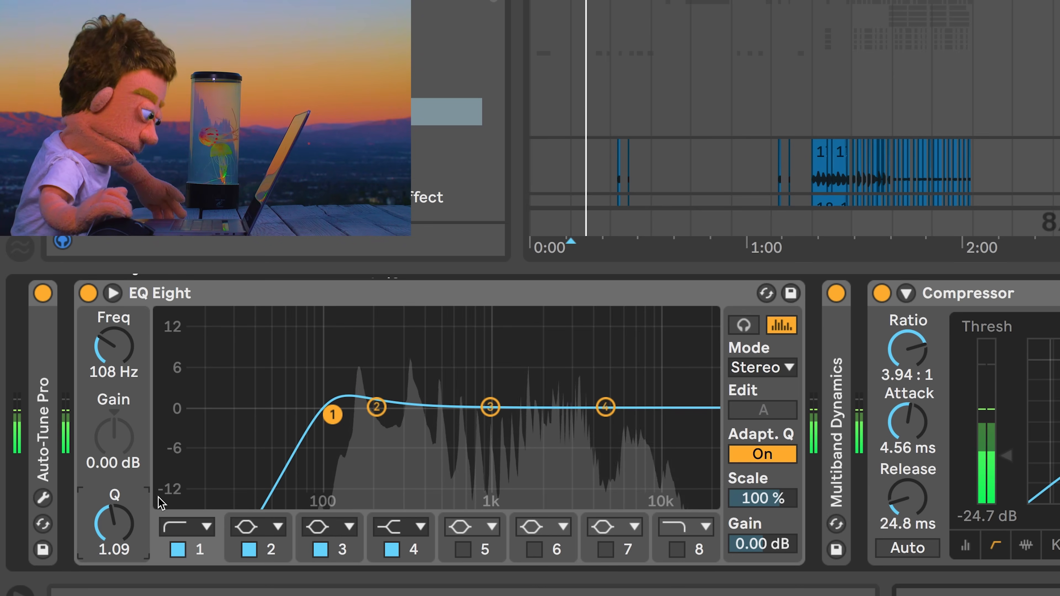
{"action": "left_click", "coordinate": [187, 527]}
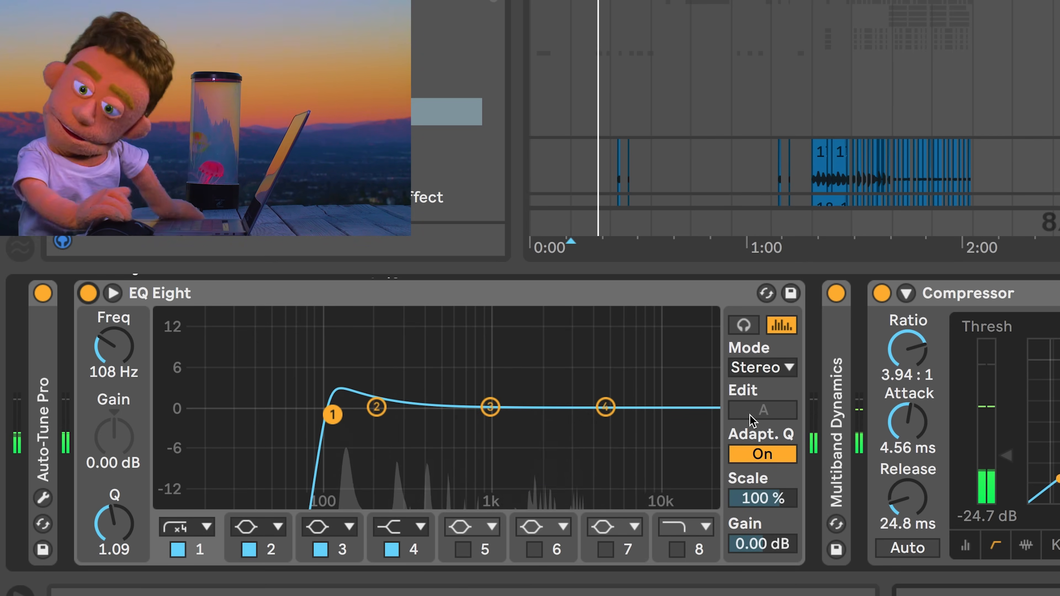
Enable band 8 as a steep high cut near 13.5 kHz and A/B it against bypass
{"action": "left_click", "coordinate": [702, 527]}
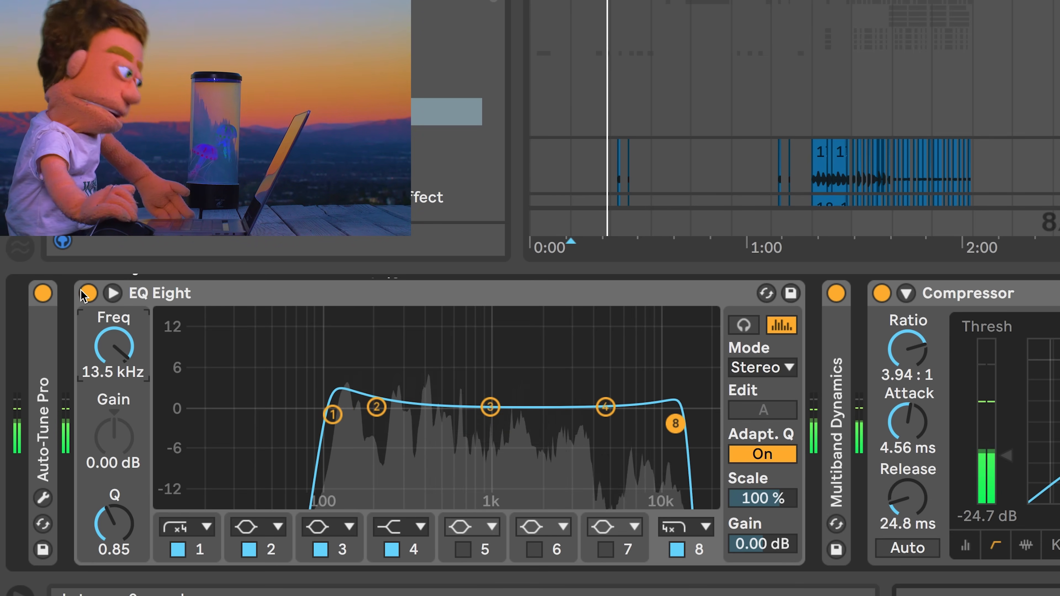
{"action": "left_click", "coordinate": [87, 293]}
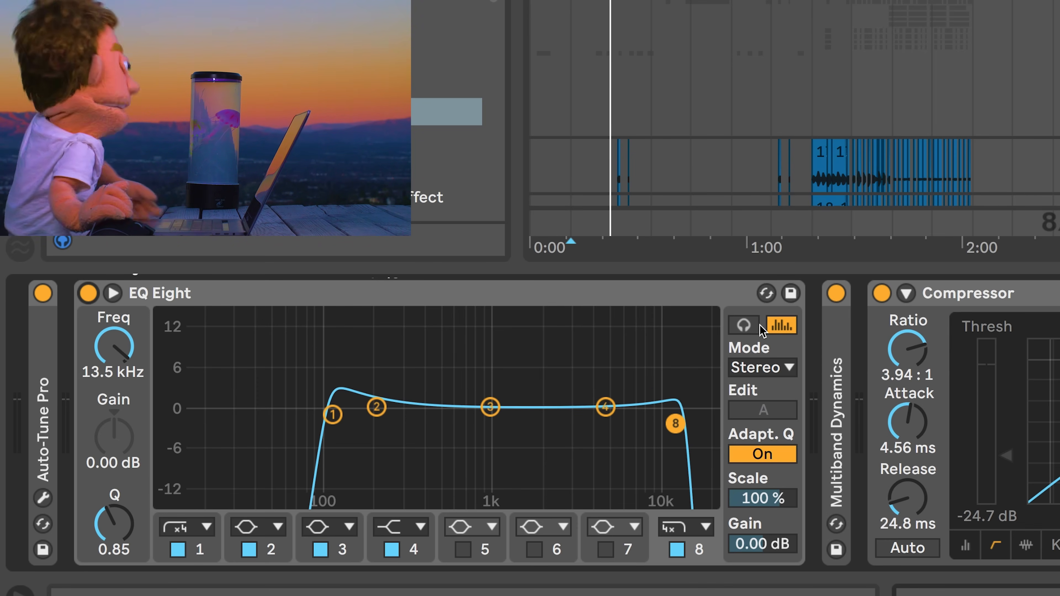
With band audition on, boost band 3 by 15 dB and sweep it up to 10.4 kHz
{"action": "left_click", "coordinate": [743, 326]}
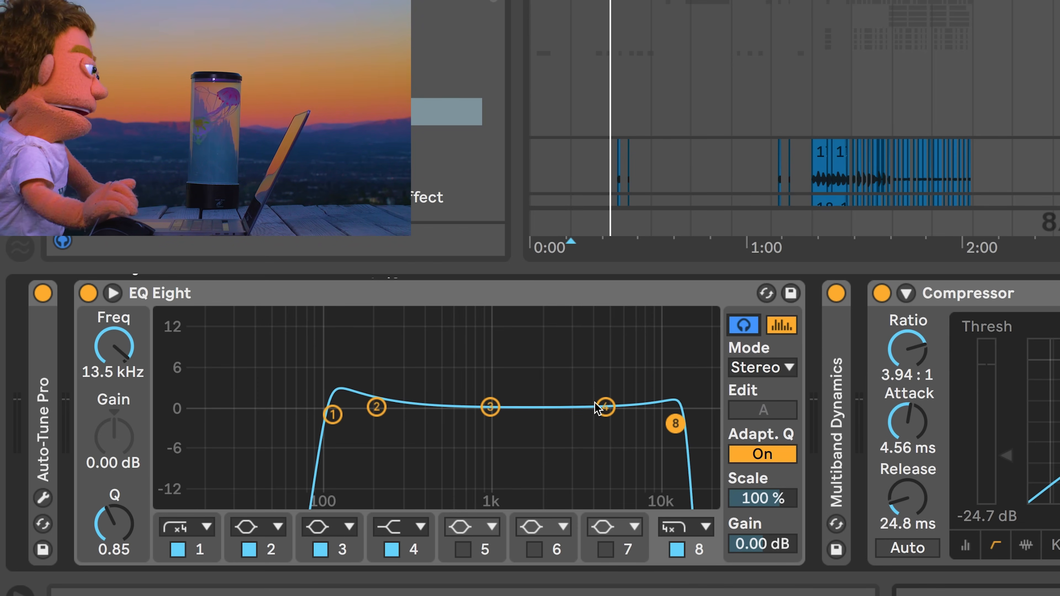
{"action": "mouse_move", "coordinate": [529, 406]}
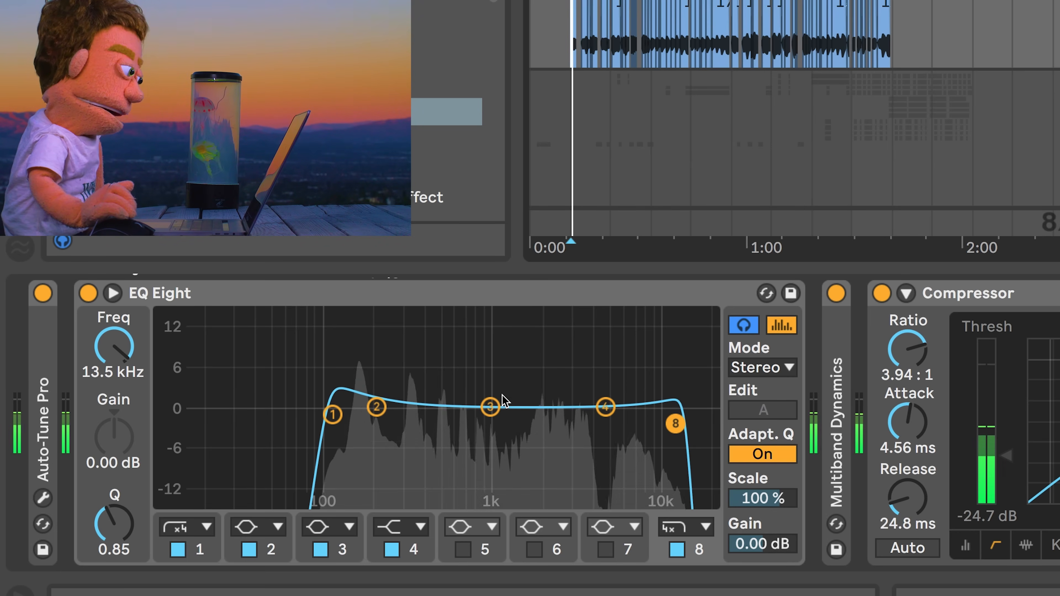
{"action": "left_click_drag", "start_coordinate": [489, 408], "coordinate": [497, 316]}
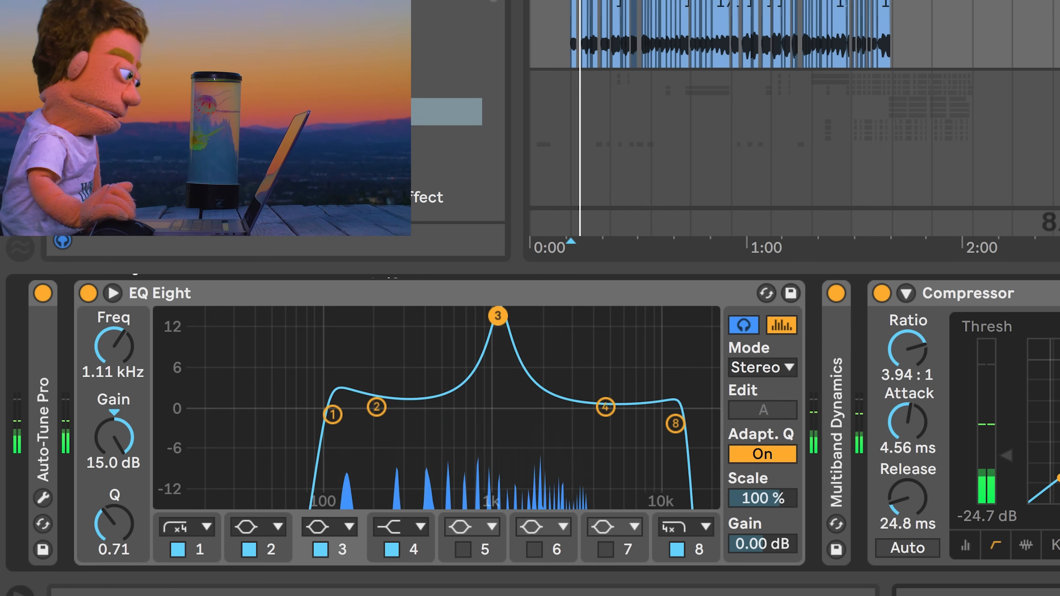
{"action": "left_click_drag", "start_coordinate": [498, 316], "coordinate": [544, 316]}
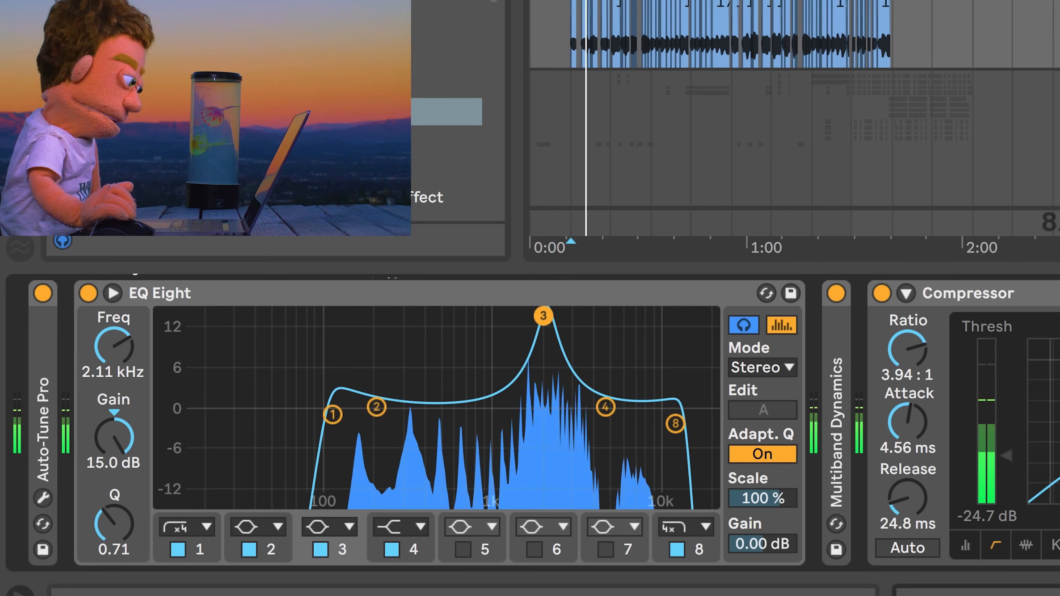
{"action": "left_click_drag", "start_coordinate": [543, 316], "coordinate": [566, 315]}
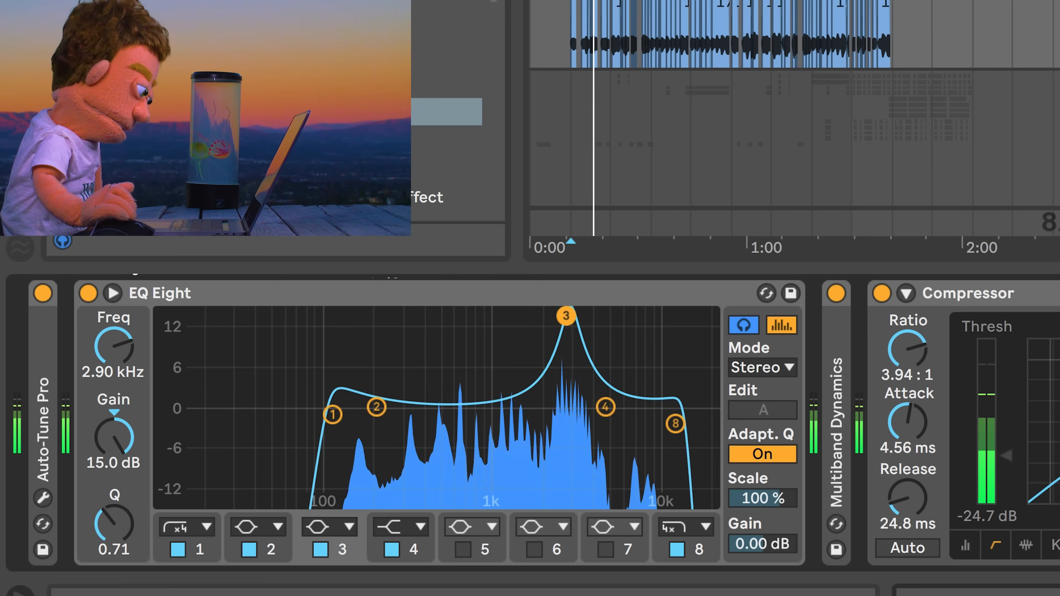
{"action": "left_click_drag", "start_coordinate": [567, 315], "coordinate": [575, 316]}
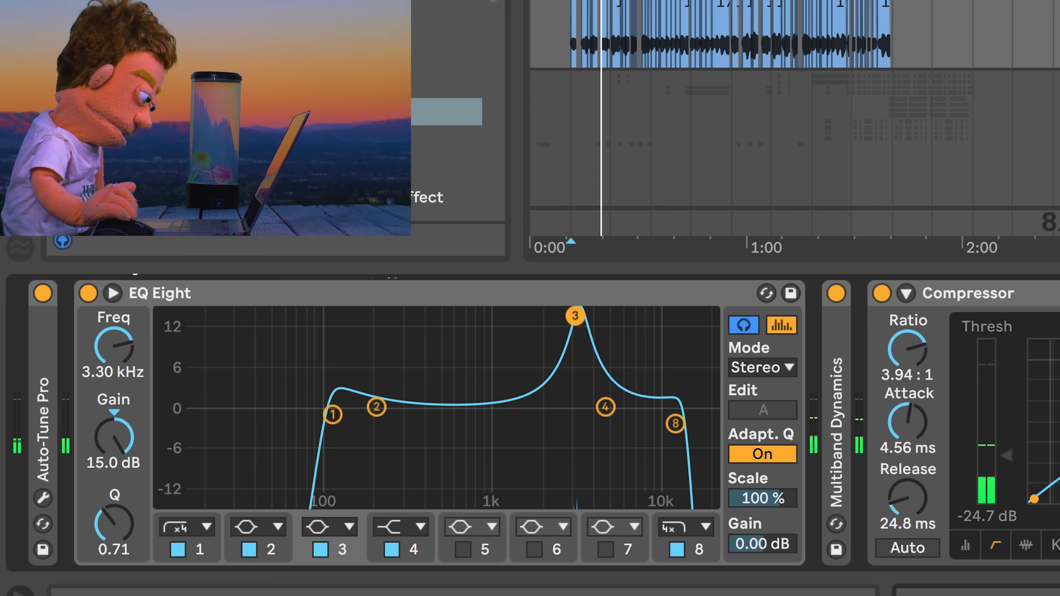
{"action": "left_click_drag", "start_coordinate": [575, 316], "coordinate": [615, 316]}
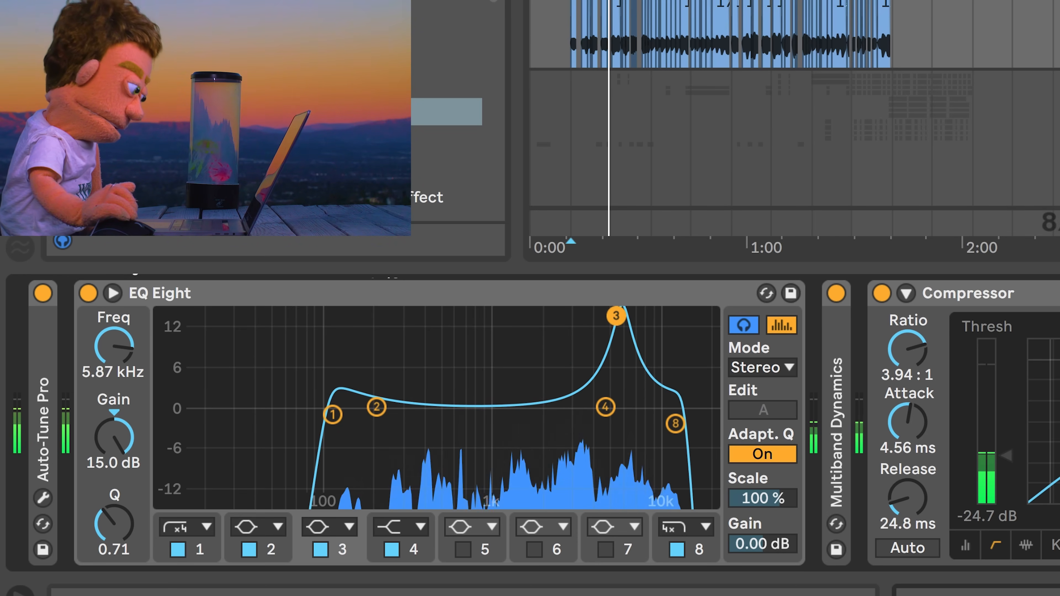
{"action": "left_click_drag", "start_coordinate": [614, 315], "coordinate": [657, 315]}
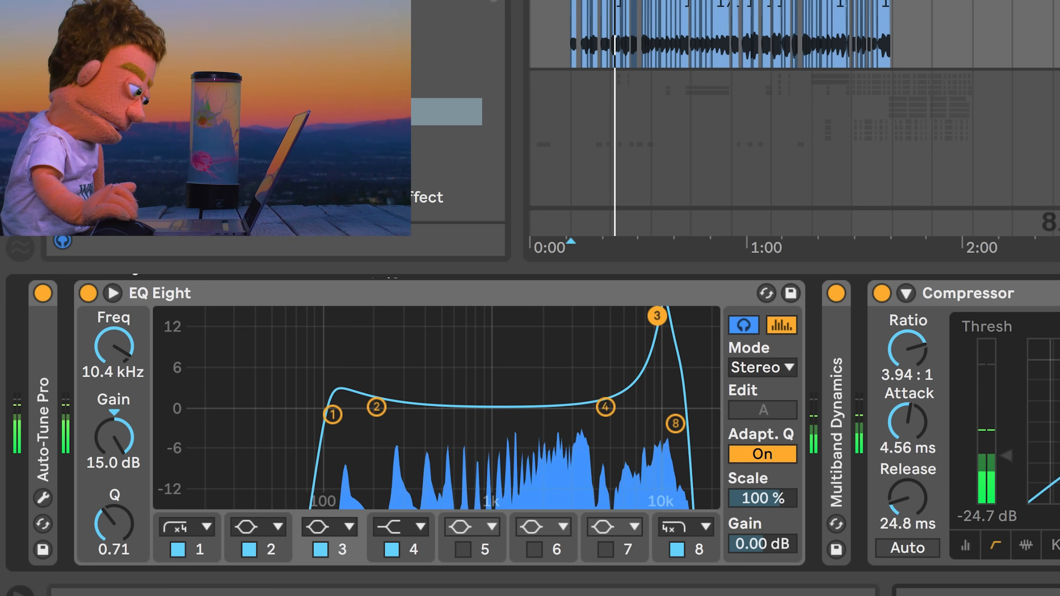
Sweep back down and leave band 3 flat at 2.50 kHz with Q 3.76
{"action": "left_click_drag", "start_coordinate": [656, 316], "coordinate": [602, 316]}
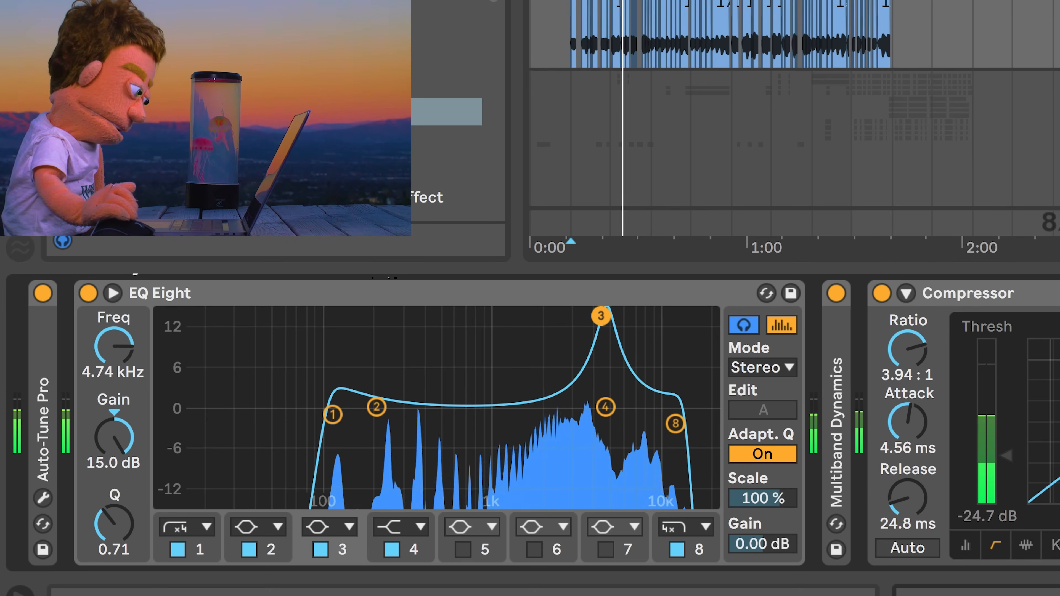
{"action": "left_click_drag", "start_coordinate": [601, 316], "coordinate": [567, 316]}
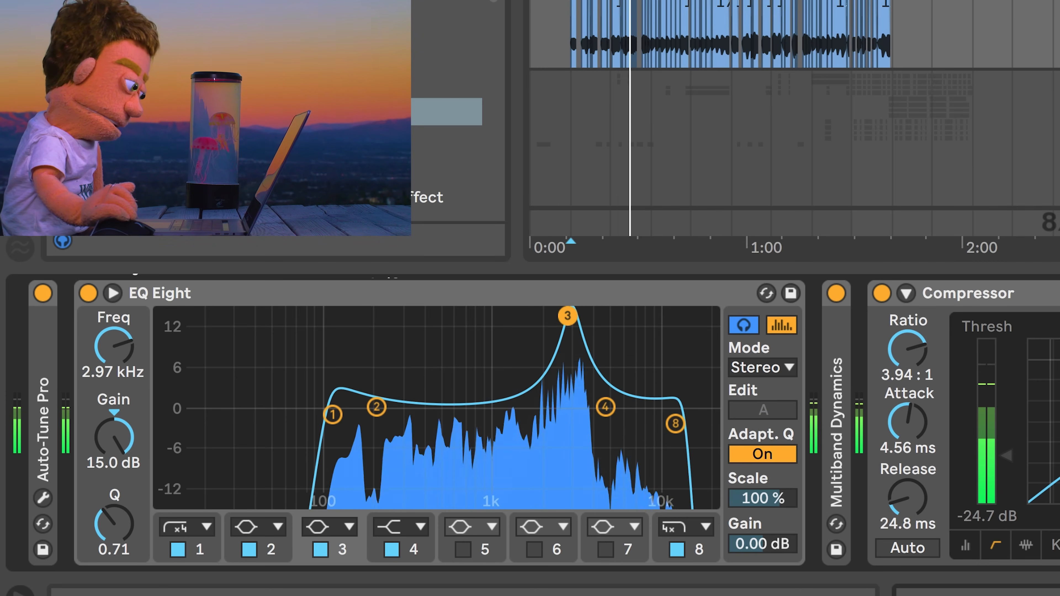
{"action": "left_click_drag", "start_coordinate": [567, 317], "coordinate": [556, 316]}
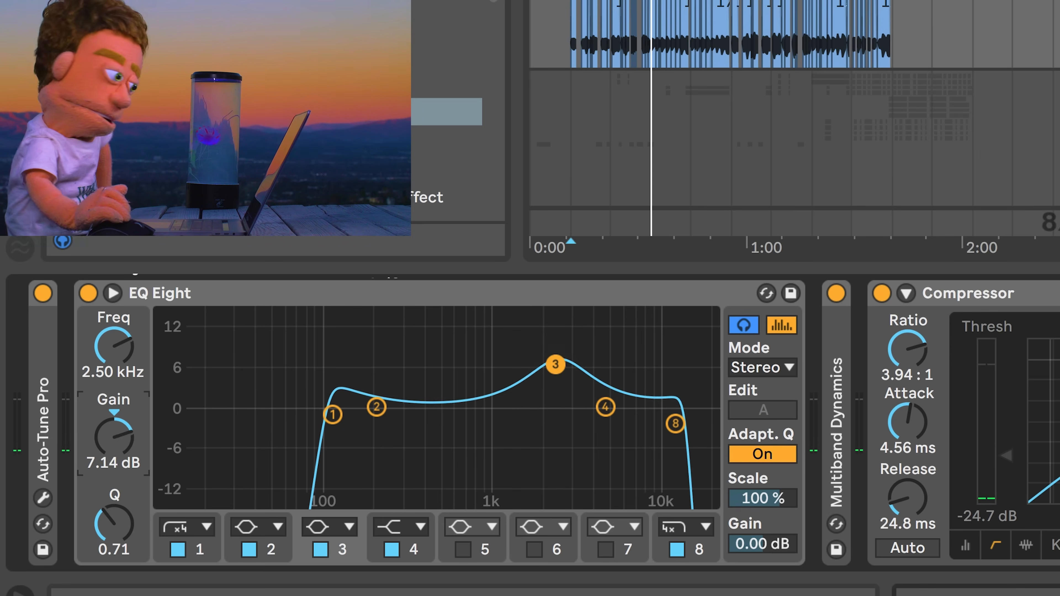
{"action": "left_click_drag", "start_coordinate": [555, 364], "coordinate": [555, 413]}
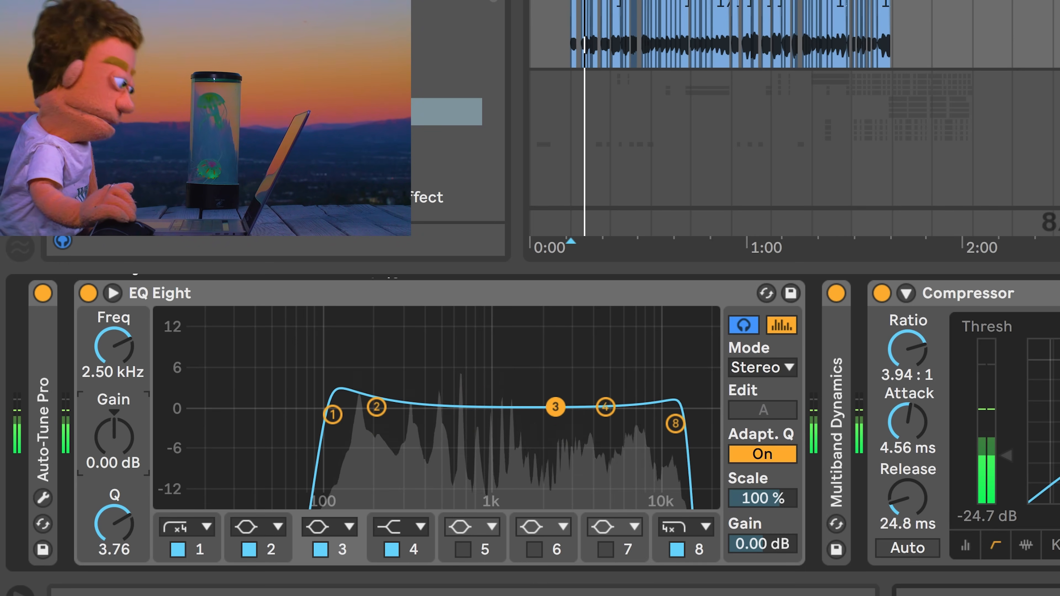
Cut band 3 slightly at 2.5 kHz and make band 4 a bell boost near 4.17 kHz
{"action": "left_click_drag", "start_coordinate": [556, 407], "coordinate": [557, 425]}
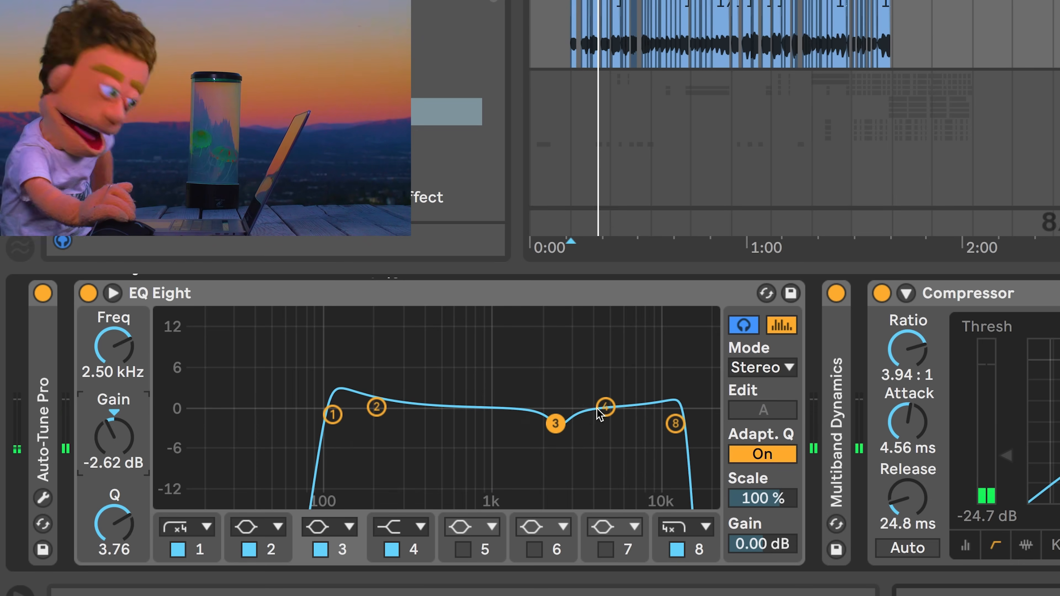
{"action": "left_click_drag", "start_coordinate": [604, 403], "coordinate": [599, 403]}
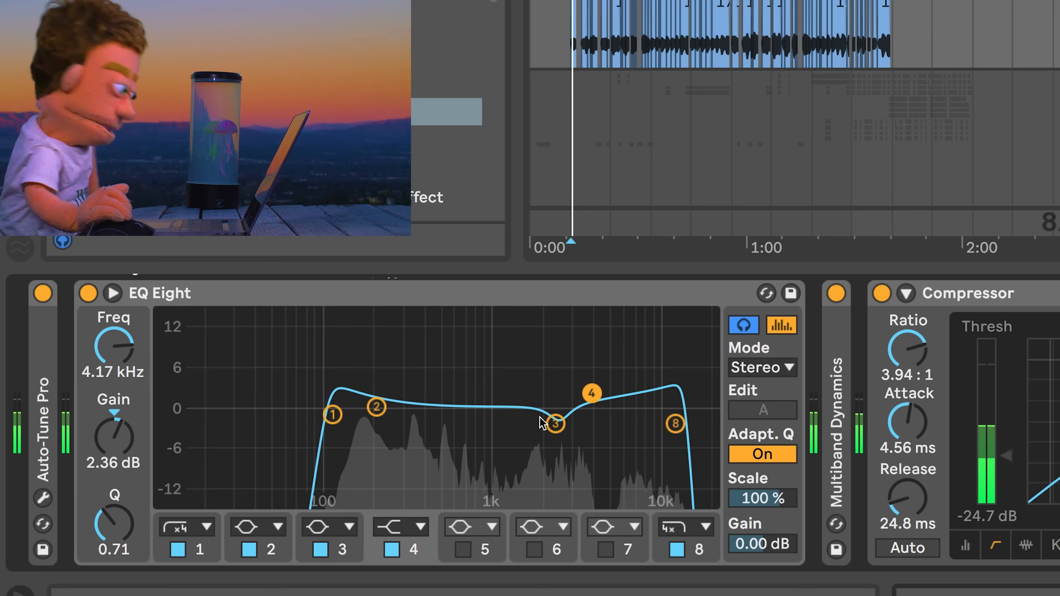
{"action": "left_click", "coordinate": [391, 527]}
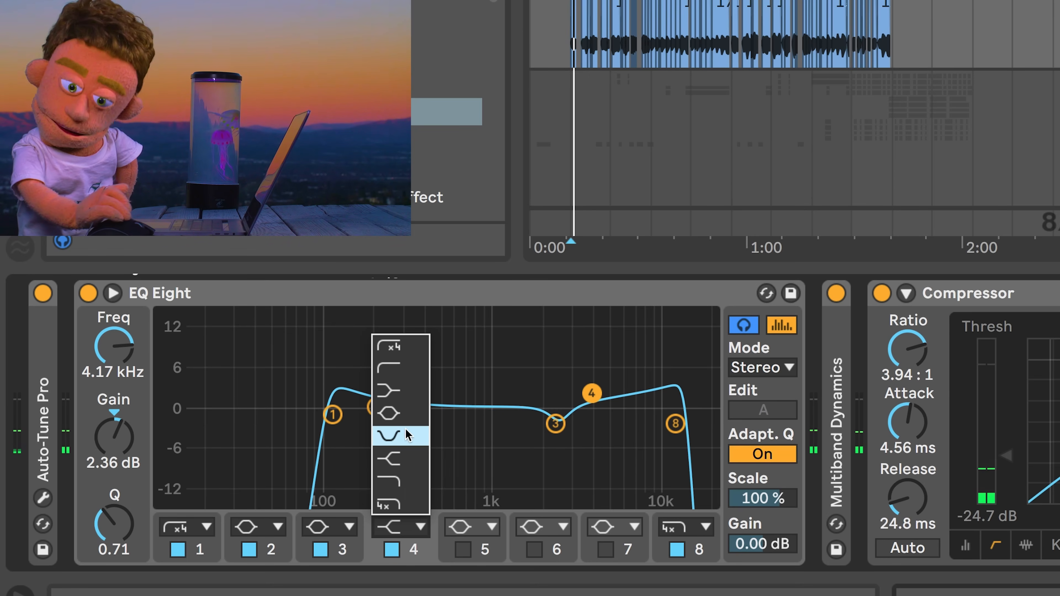
{"action": "left_click", "coordinate": [389, 436]}
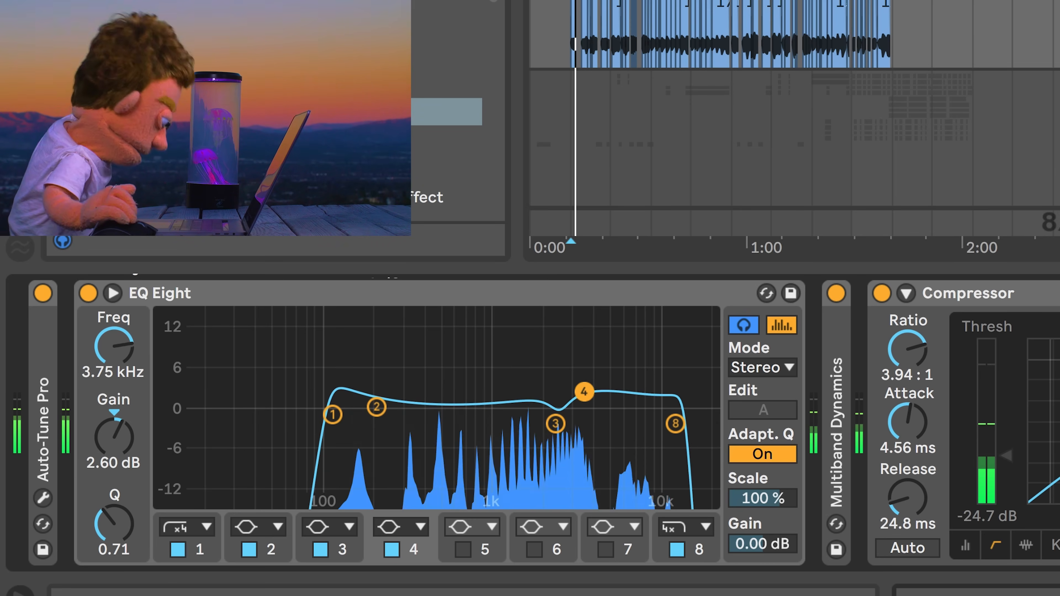
Trim band 4 to a gentle ~1.9 dB boost near 4.1 kHz with a slight dip at 2.45 kHz
{"action": "left_click_drag", "start_coordinate": [584, 391], "coordinate": [590, 392]}
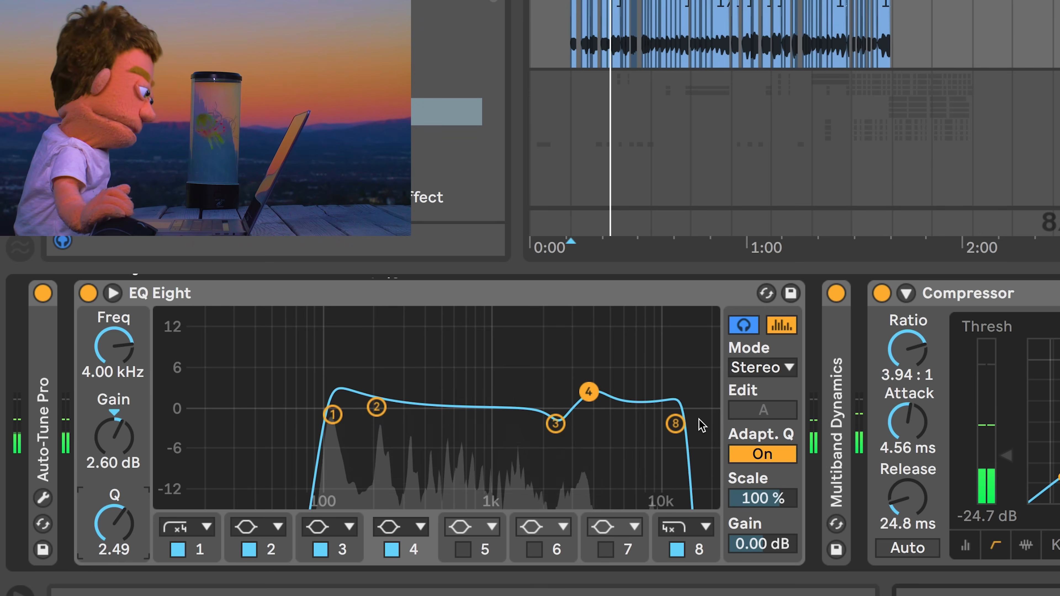
{"action": "left_click_drag", "start_coordinate": [556, 424], "coordinate": [553, 413]}
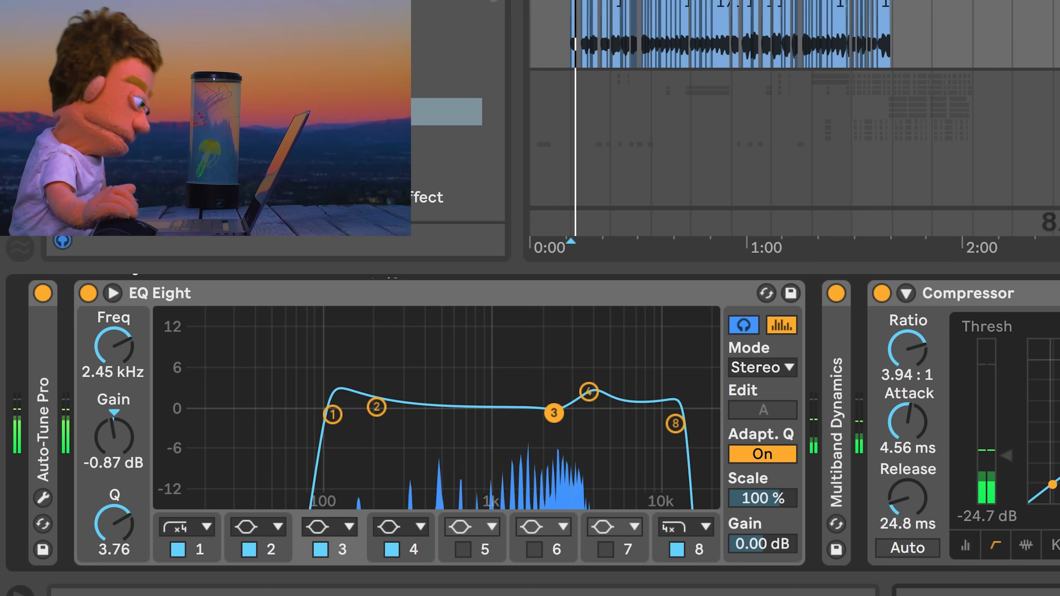
{"action": "left_click_drag", "start_coordinate": [589, 391], "coordinate": [608, 399]}
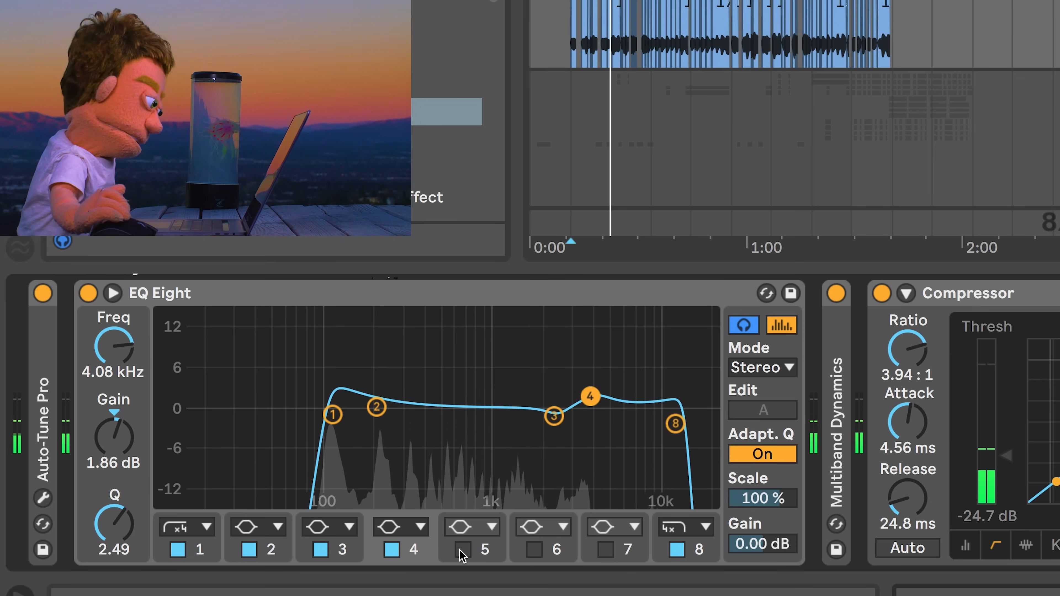
Enable band 5, sweep a narrow boost for resonance, then cut about 1.4 dB at 516 Hz
{"action": "left_click", "coordinate": [463, 550]}
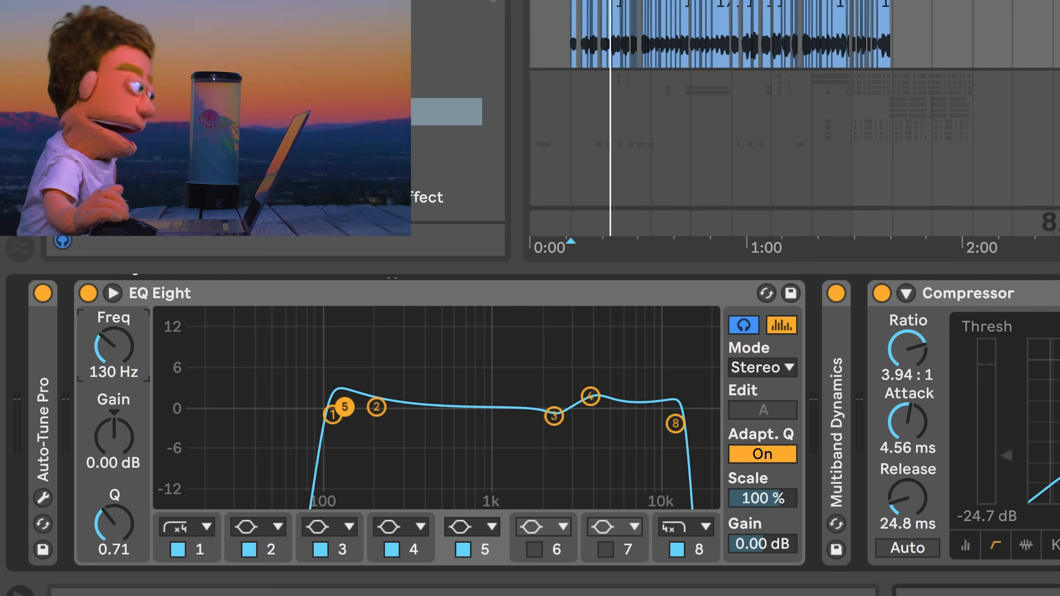
{"action": "left_click_drag", "start_coordinate": [345, 408], "coordinate": [505, 407]}
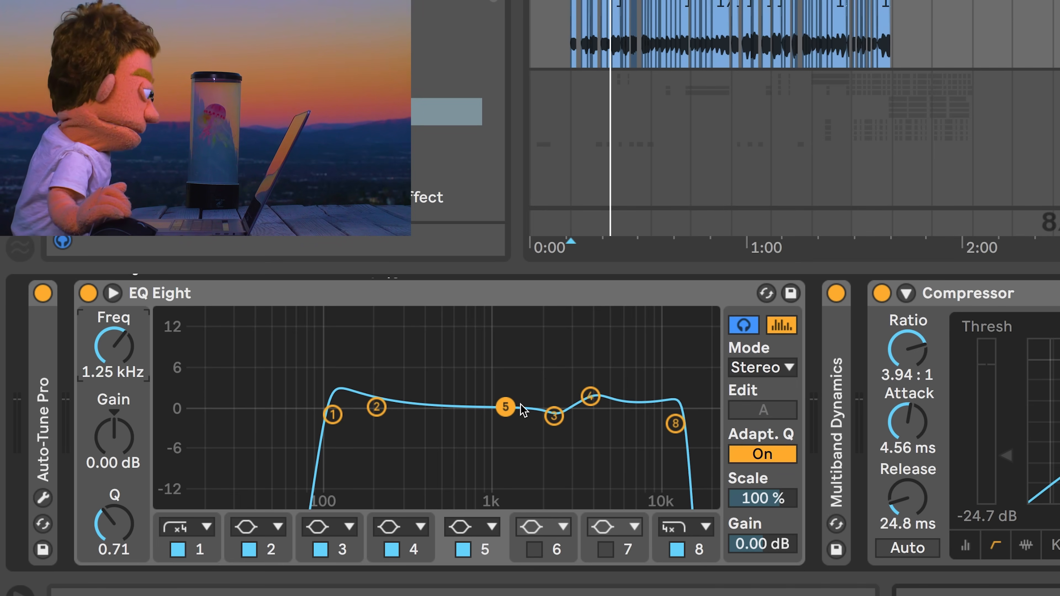
{"action": "left_click_drag", "start_coordinate": [505, 407], "coordinate": [479, 380]}
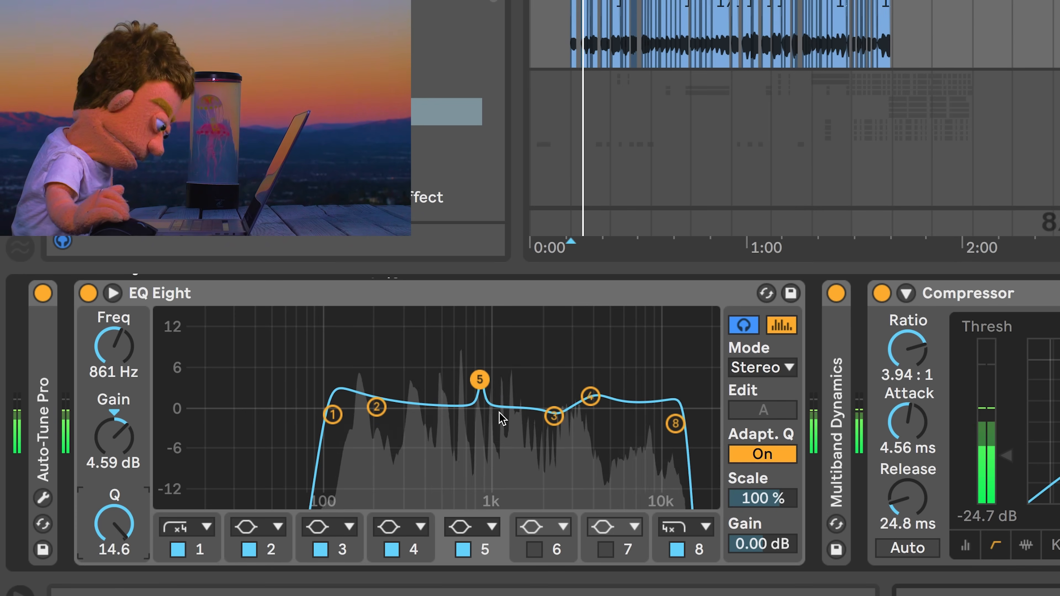
{"action": "left_click_drag", "start_coordinate": [480, 380], "coordinate": [457, 316]}
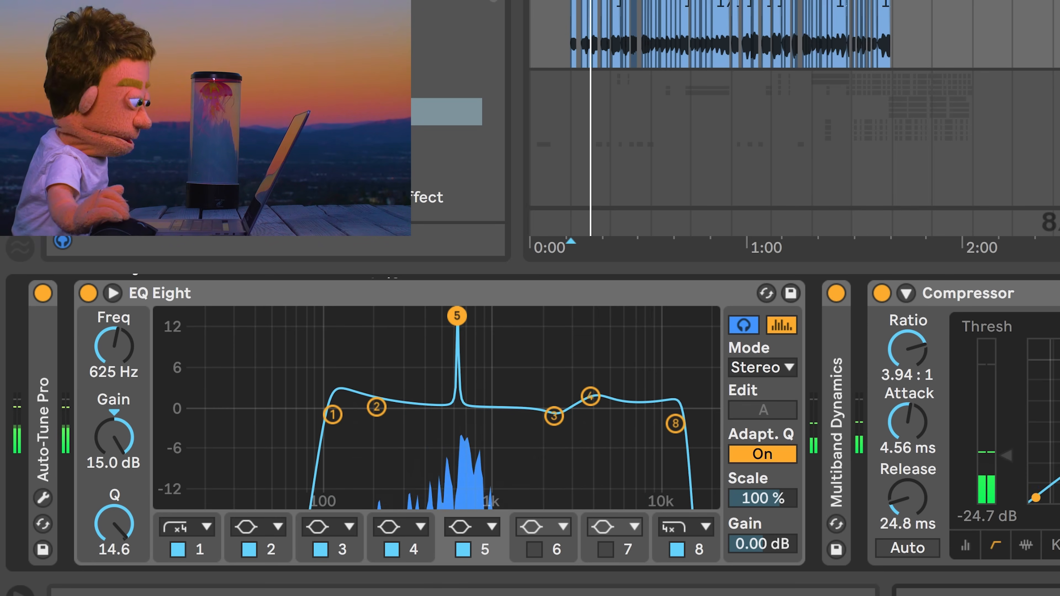
{"action": "left_click_drag", "start_coordinate": [455, 315], "coordinate": [443, 316]}
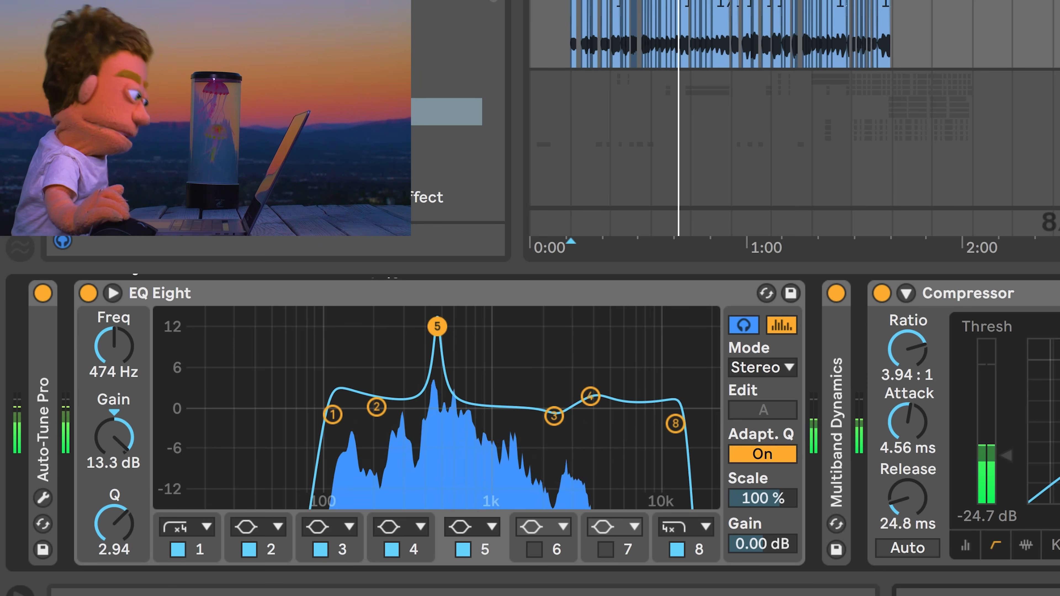
{"action": "left_click_drag", "start_coordinate": [437, 327], "coordinate": [442, 322]}
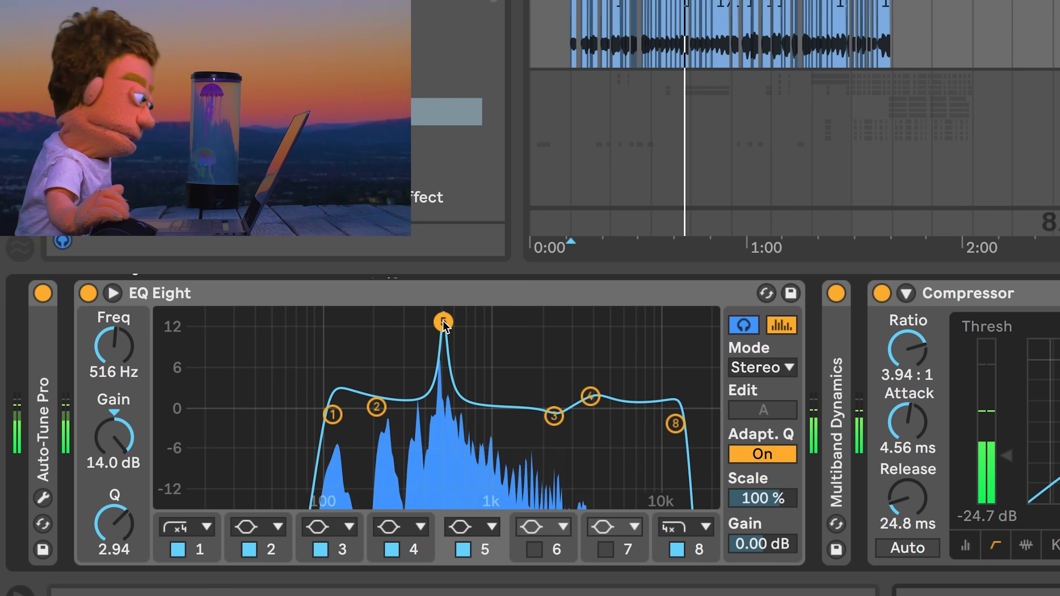
{"action": "left_click_drag", "start_coordinate": [443, 321], "coordinate": [443, 377]}
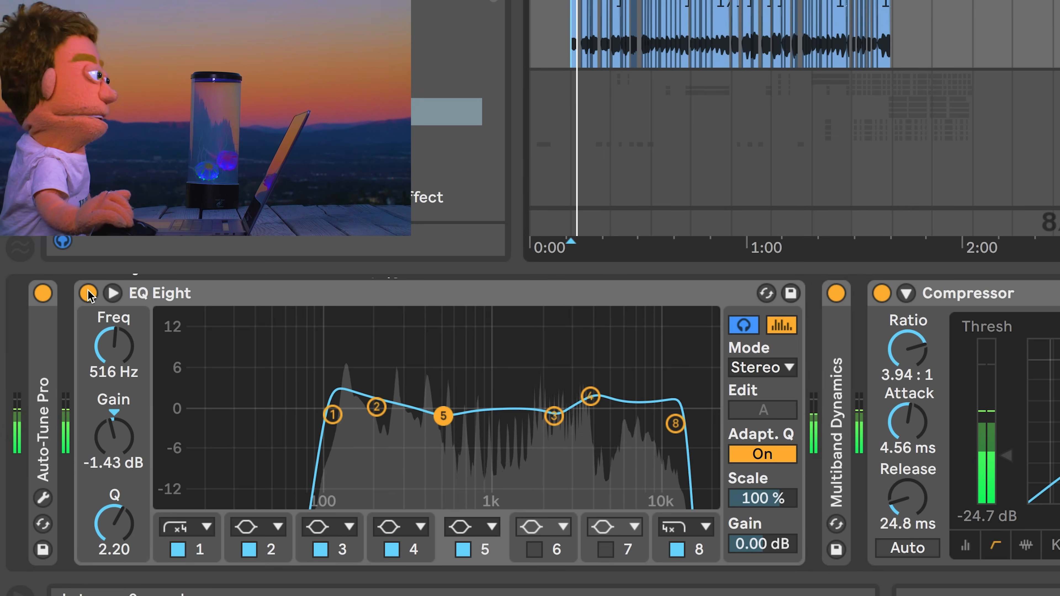
Bypass and re-enable EQ Eight to compare the vocal with and without it
{"action": "left_click", "coordinate": [88, 293]}
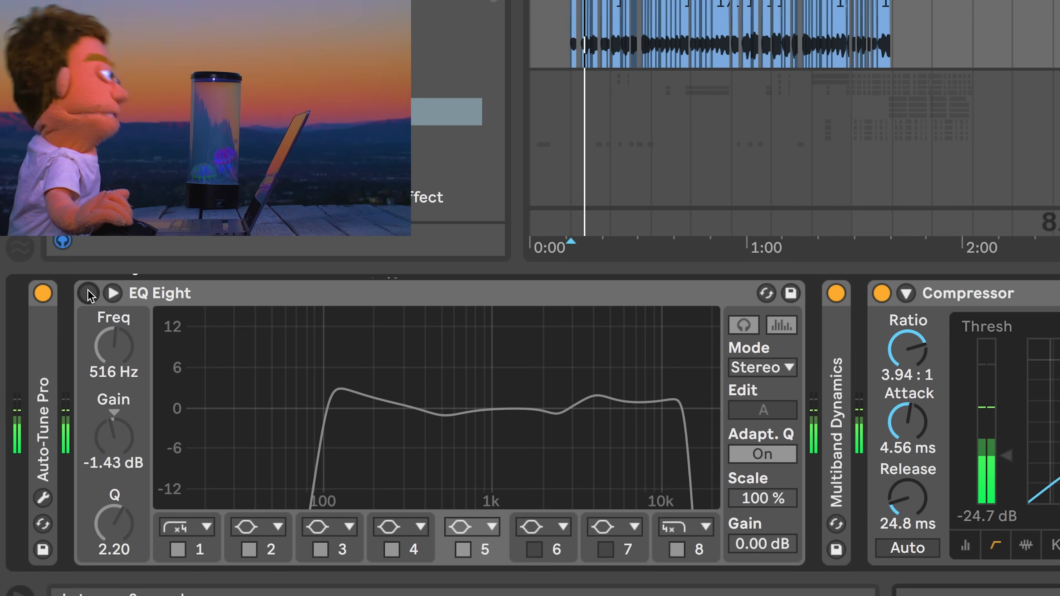
{"action": "left_click", "coordinate": [87, 293]}
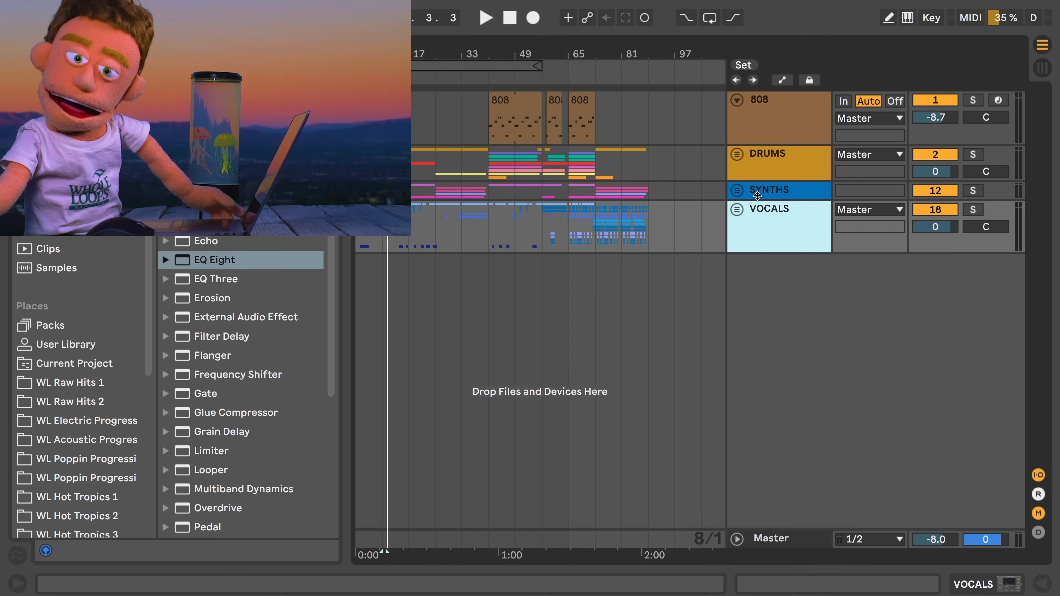
Select the SYNTHS group, give it an EQ Eight and solo it for listening
{"action": "left_click", "coordinate": [736, 189]}
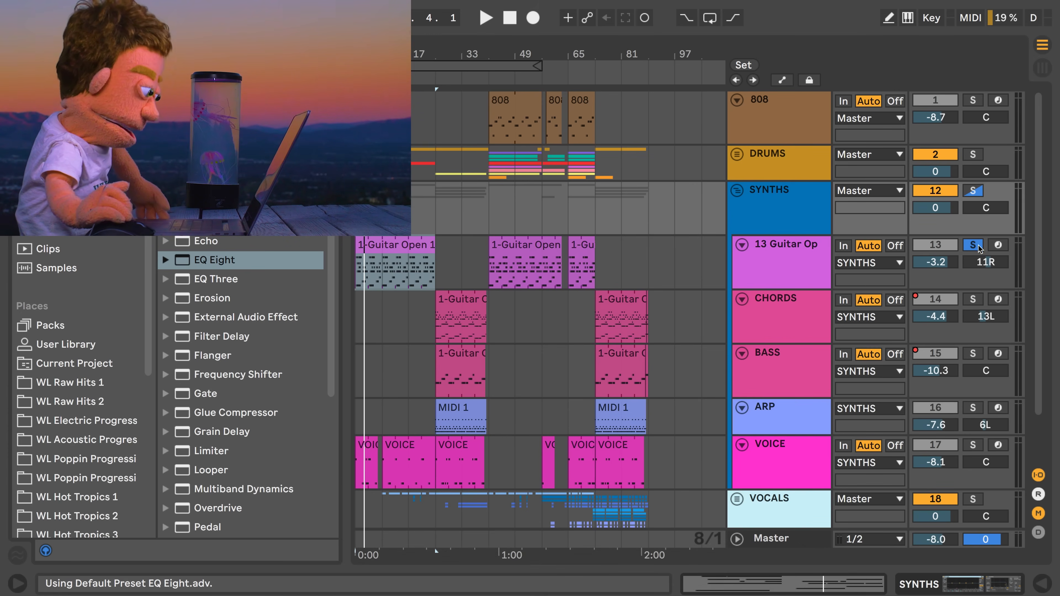
{"action": "left_click", "coordinate": [735, 190]}
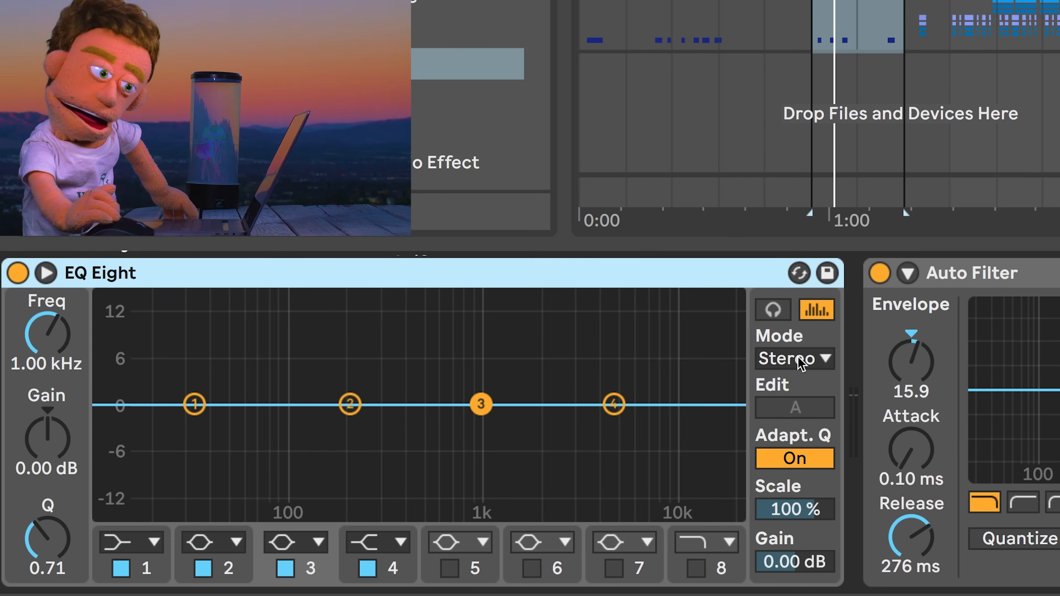
In M/S mode, sweep a mid-channel boost for harshness, then cut band 3 about 3.3 dB at 2.61 kHz
{"action": "left_click", "coordinate": [795, 359]}
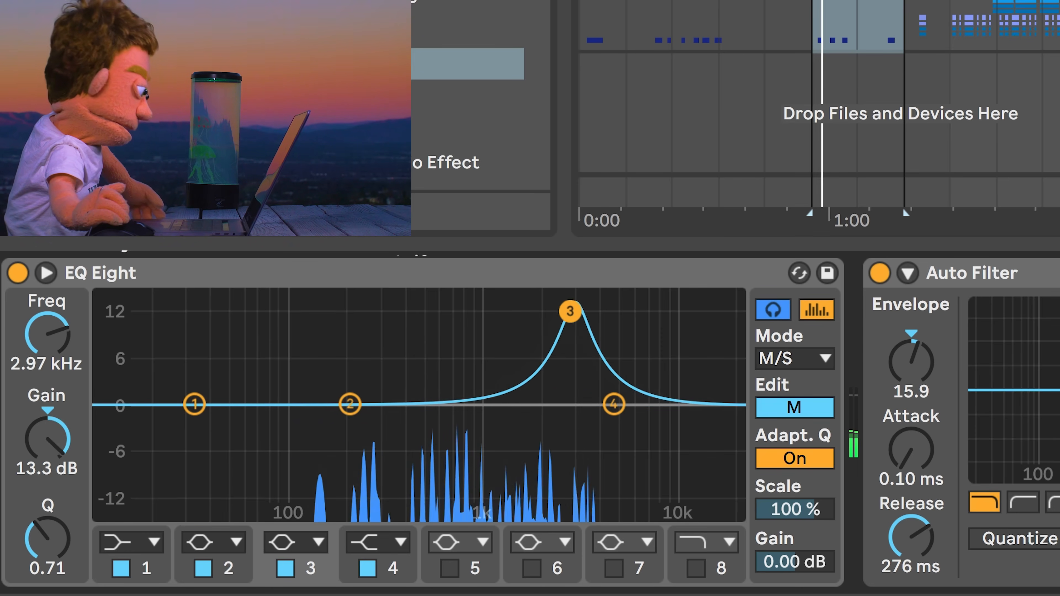
{"action": "left_click_drag", "start_coordinate": [570, 311], "coordinate": [546, 299]}
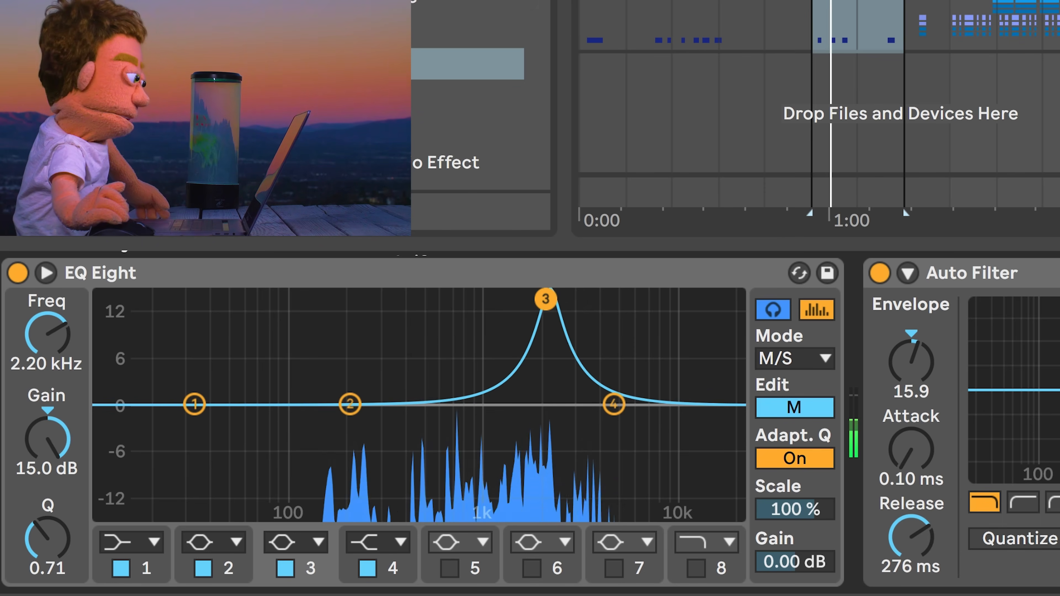
{"action": "left_click_drag", "start_coordinate": [546, 298], "coordinate": [534, 298]}
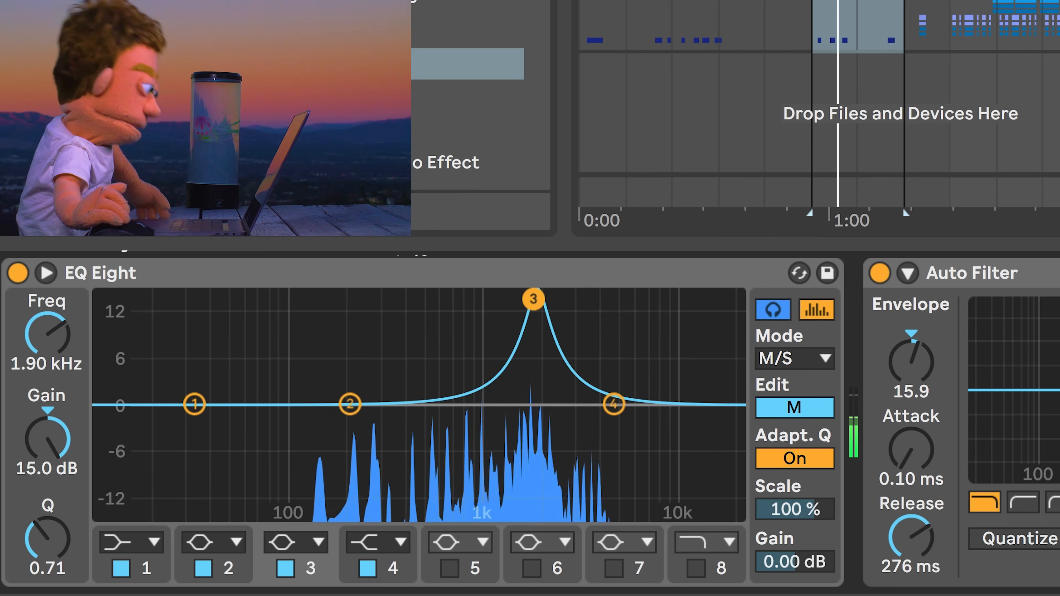
{"action": "left_click_drag", "start_coordinate": [534, 299], "coordinate": [543, 301]}
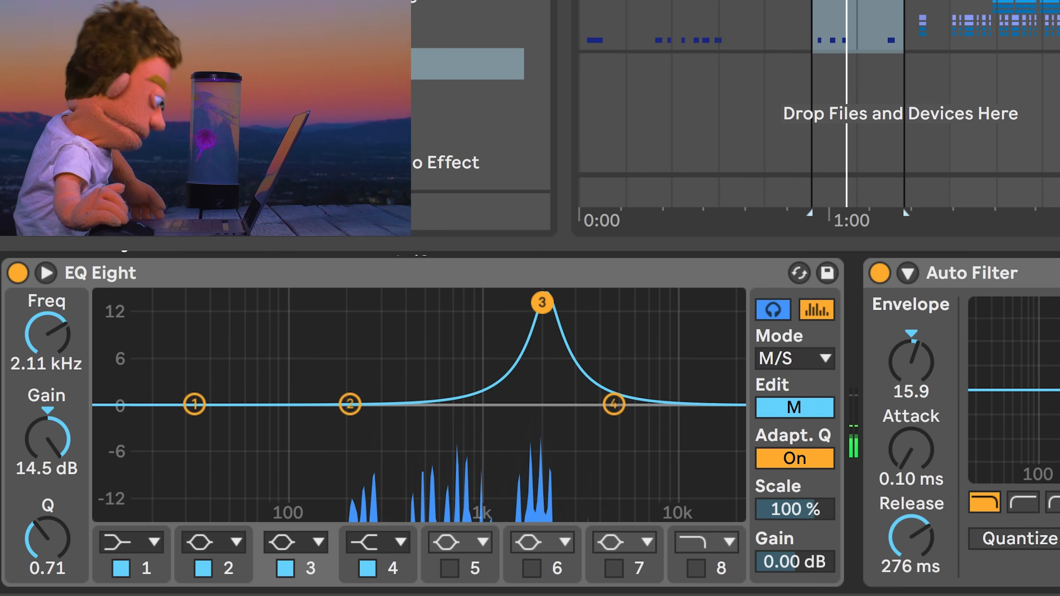
{"action": "left_click_drag", "start_coordinate": [542, 302], "coordinate": [551, 299]}
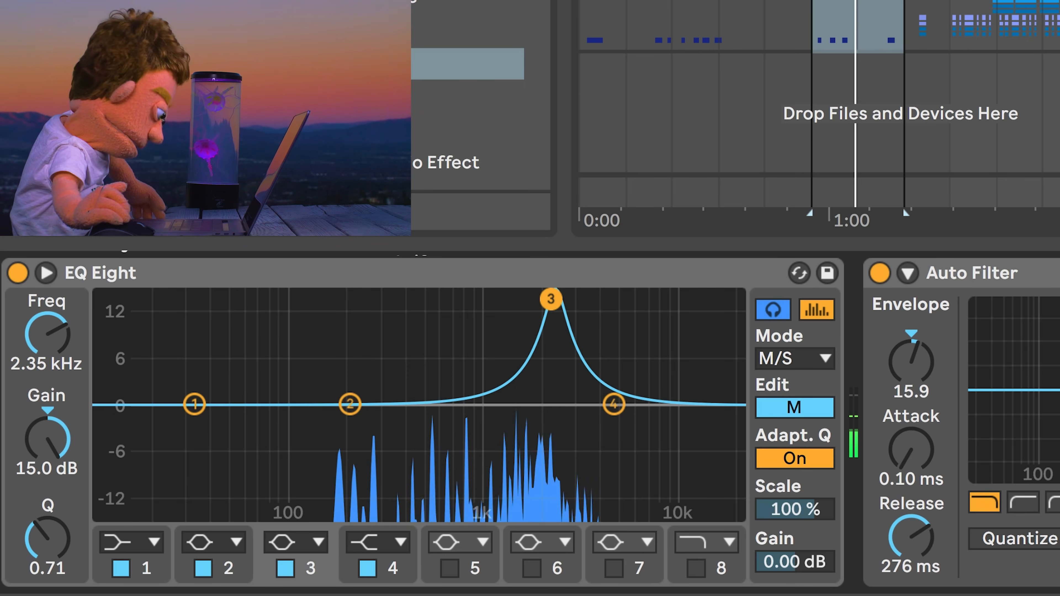
{"action": "left_click_drag", "start_coordinate": [550, 298], "coordinate": [560, 303]}
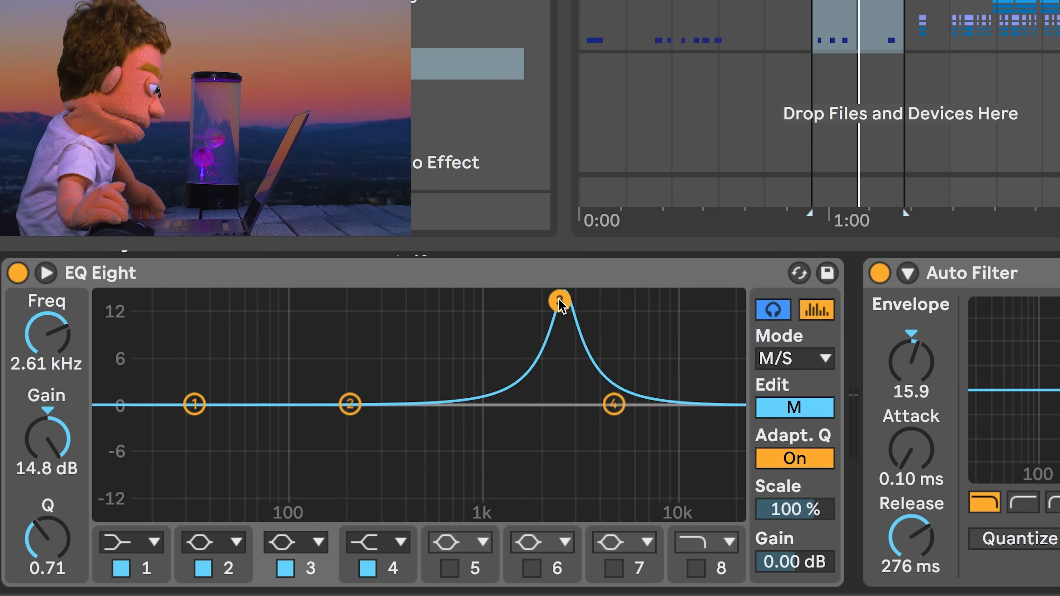
{"action": "left_click_drag", "start_coordinate": [561, 301], "coordinate": [561, 437]}
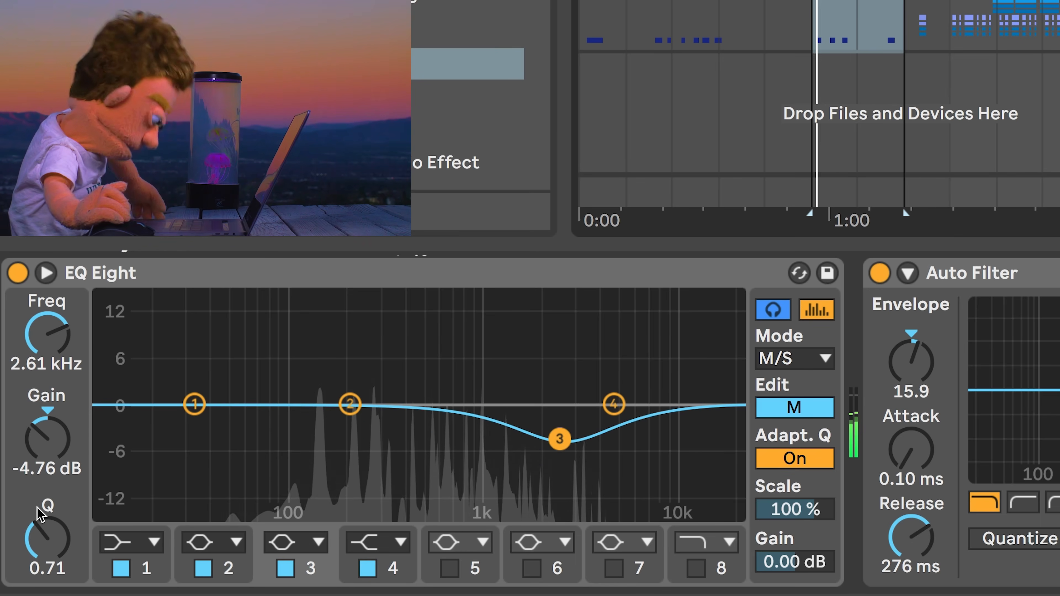
{"action": "left_click_drag", "start_coordinate": [45, 541], "coordinate": [54, 500]}
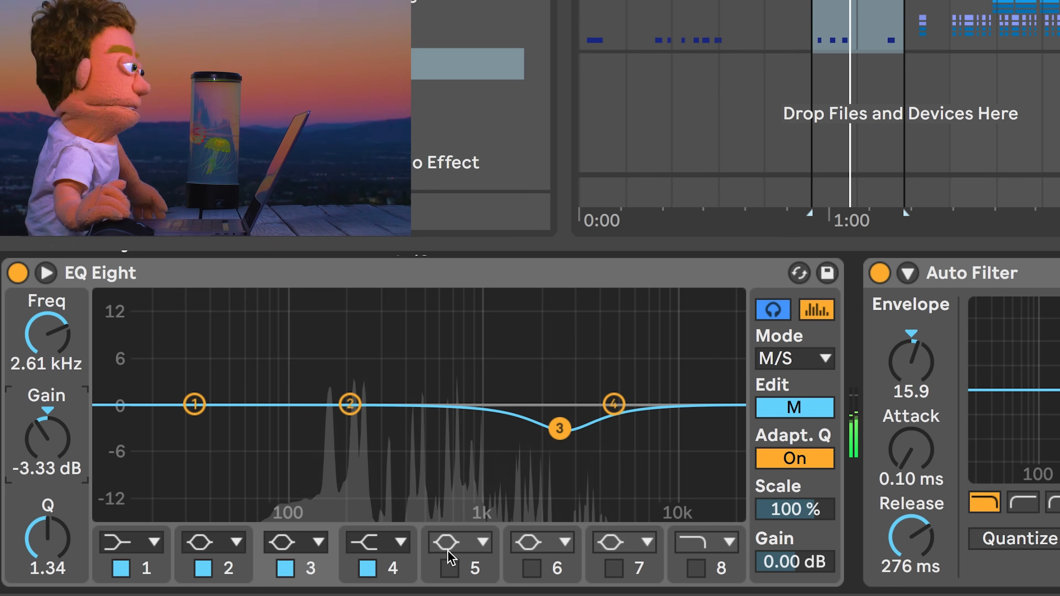
Make mid band 4 a low-pass at about 3.91 kHz with resonant Q 1.63
{"action": "left_click", "coordinate": [377, 542]}
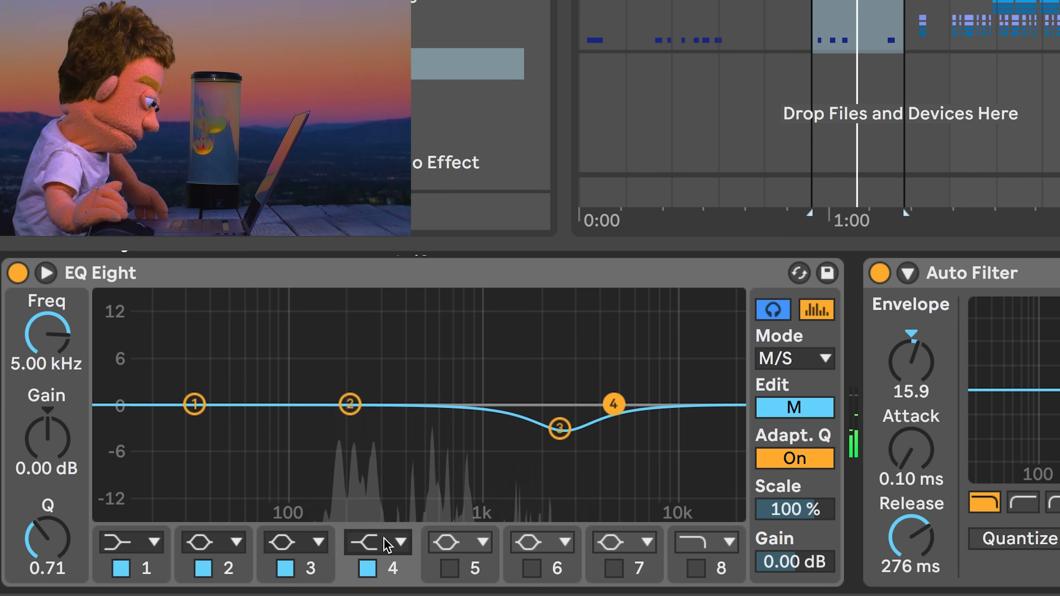
{"action": "left_click", "coordinate": [403, 543]}
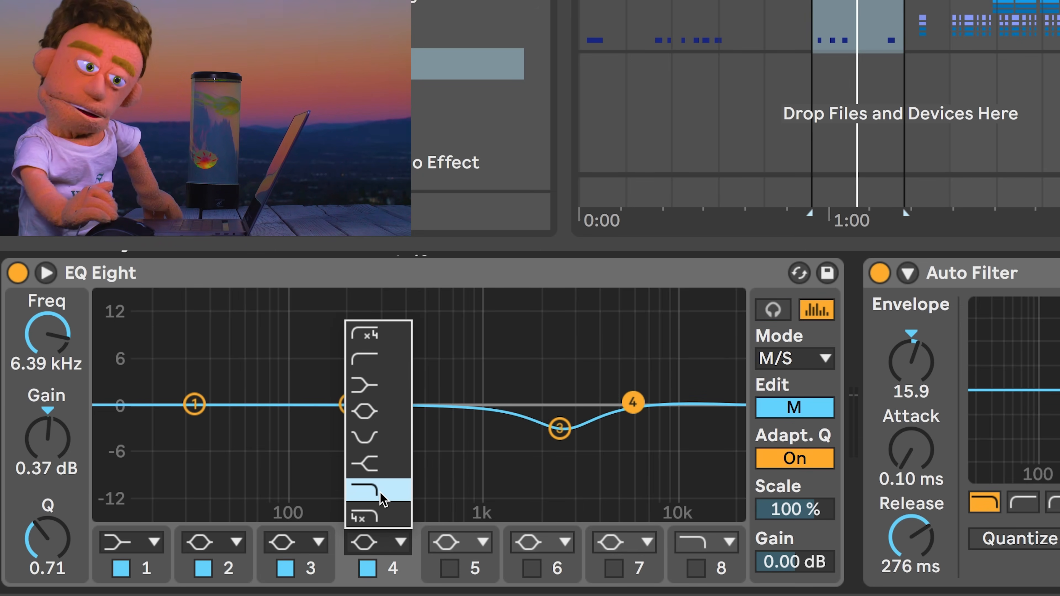
{"action": "left_click", "coordinate": [377, 488]}
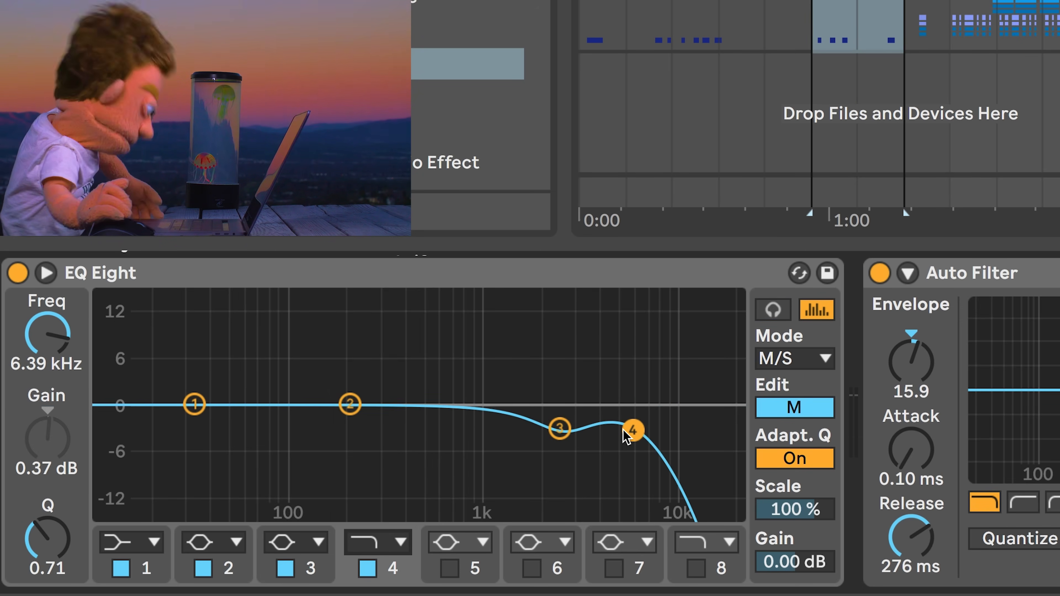
{"action": "left_click_drag", "start_coordinate": [633, 431], "coordinate": [614, 398]}
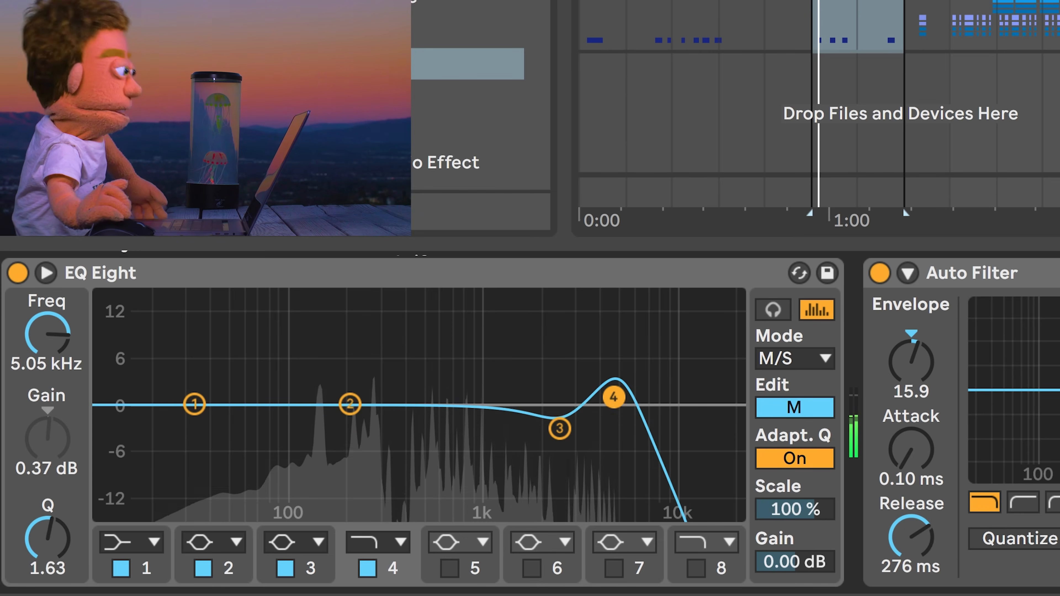
{"action": "left_click_drag", "start_coordinate": [613, 397], "coordinate": [593, 395]}
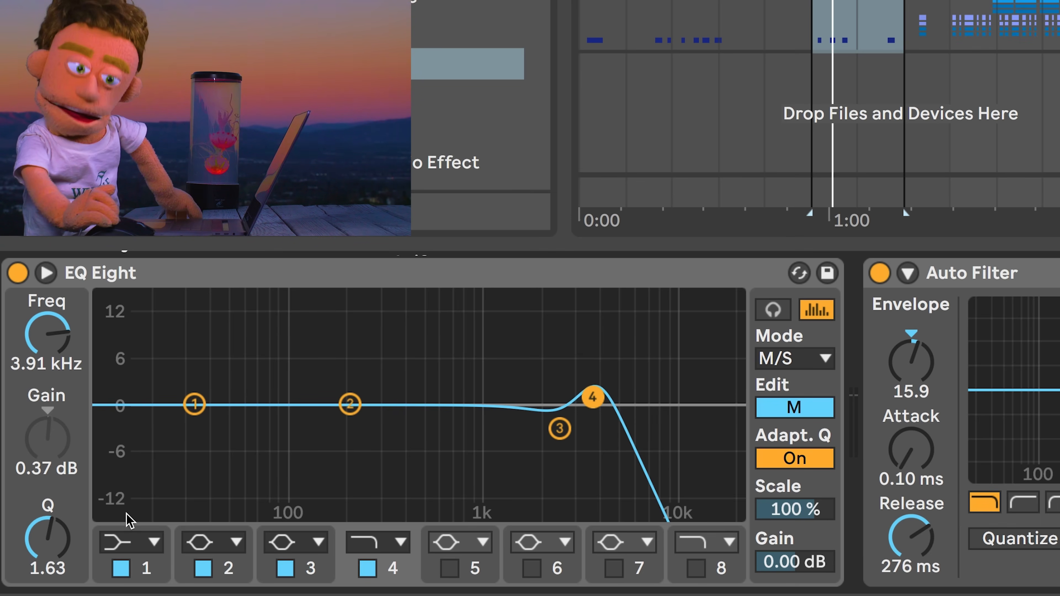
Make mid band 1 a steep low cut and settle it around 240 Hz
{"action": "left_click", "coordinate": [160, 542]}
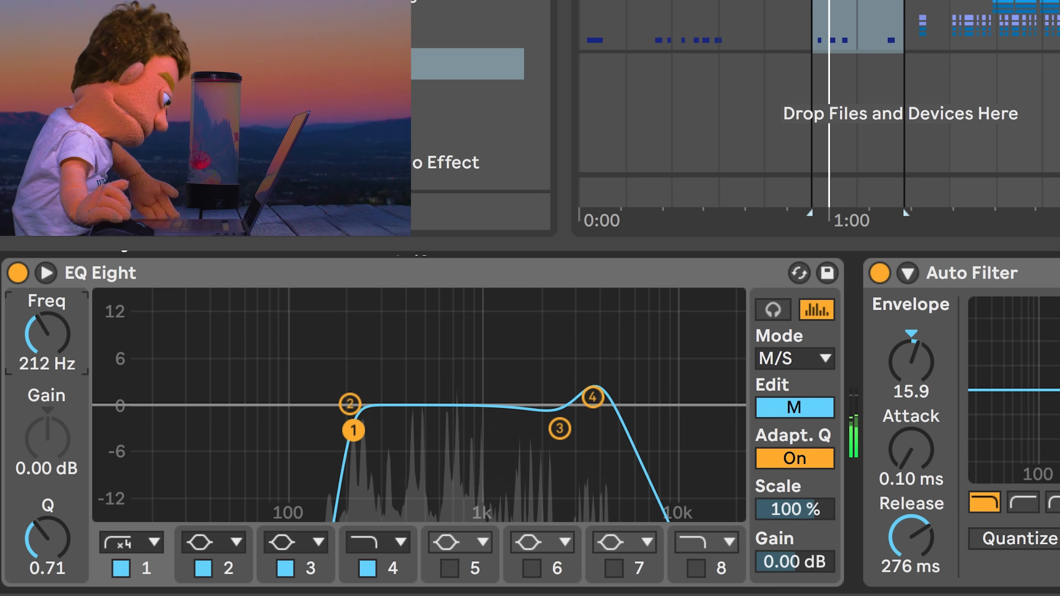
{"action": "left_click_drag", "start_coordinate": [352, 430], "coordinate": [308, 431]}
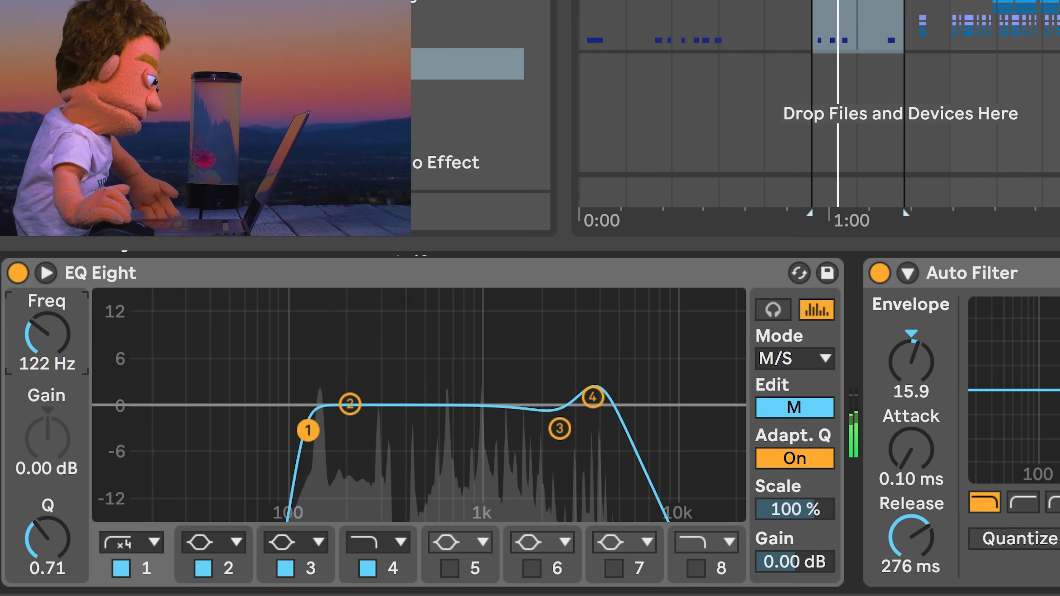
{"action": "left_click_drag", "start_coordinate": [308, 431], "coordinate": [393, 430]}
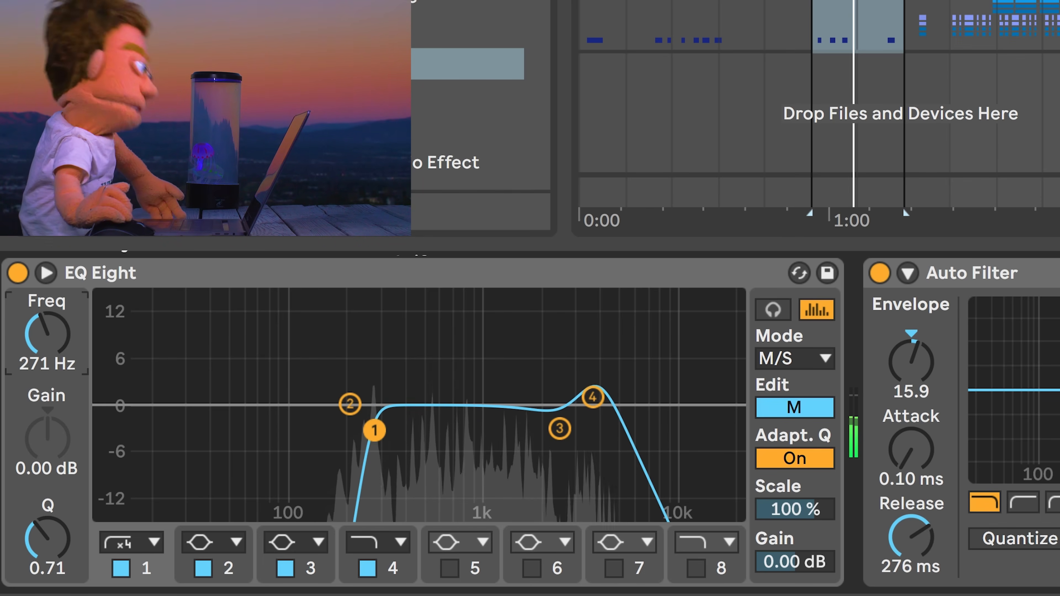
{"action": "left_click_drag", "start_coordinate": [372, 430], "coordinate": [363, 431]}
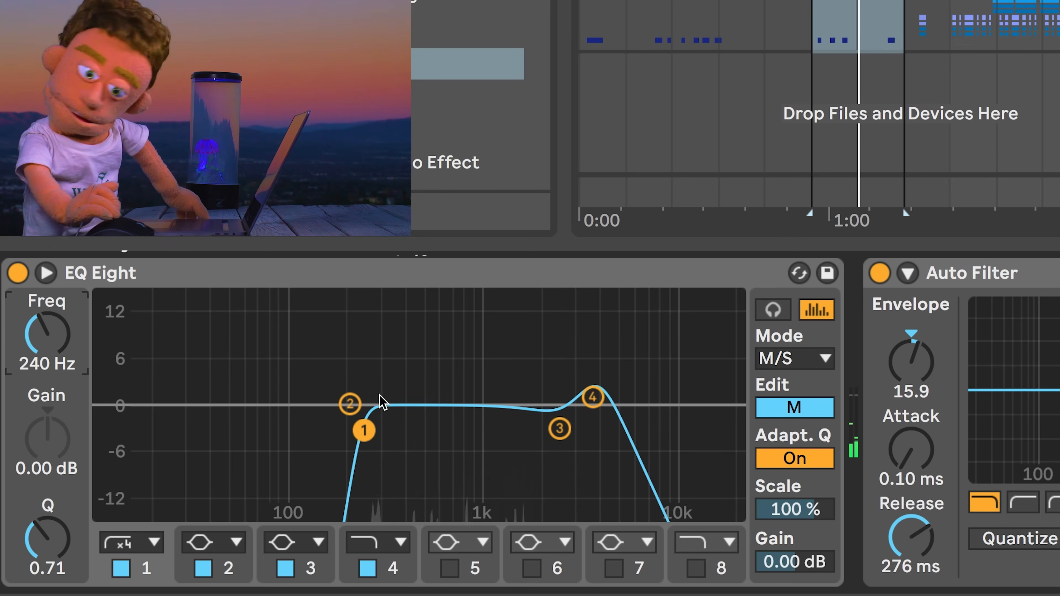
Bring the second mid band back near flat and smooth the bump at the high cut
{"action": "left_click_drag", "start_coordinate": [350, 404], "coordinate": [346, 385]}
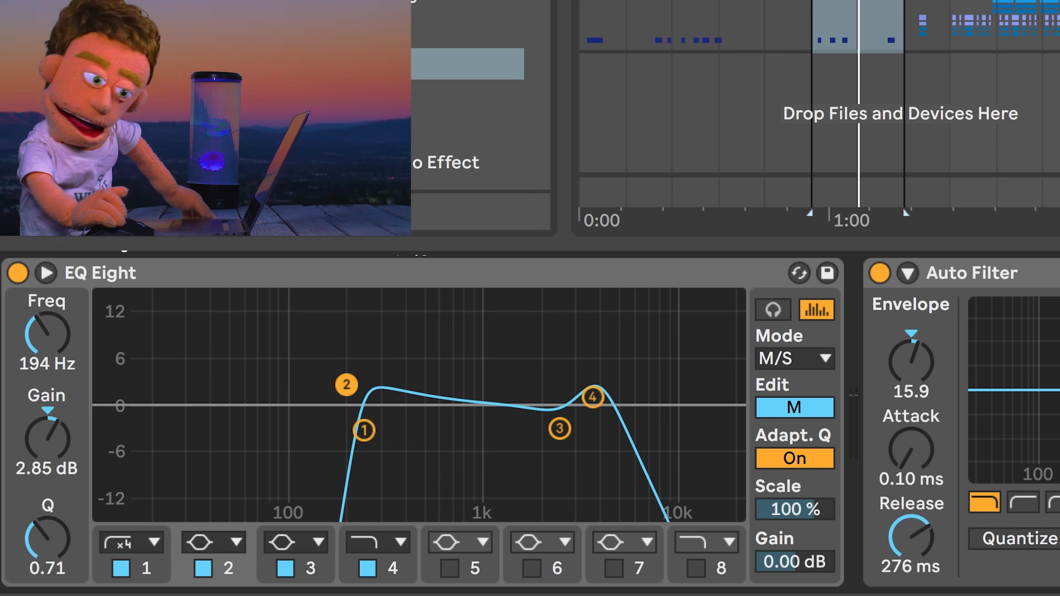
{"action": "left_click_drag", "start_coordinate": [346, 385], "coordinate": [342, 374]}
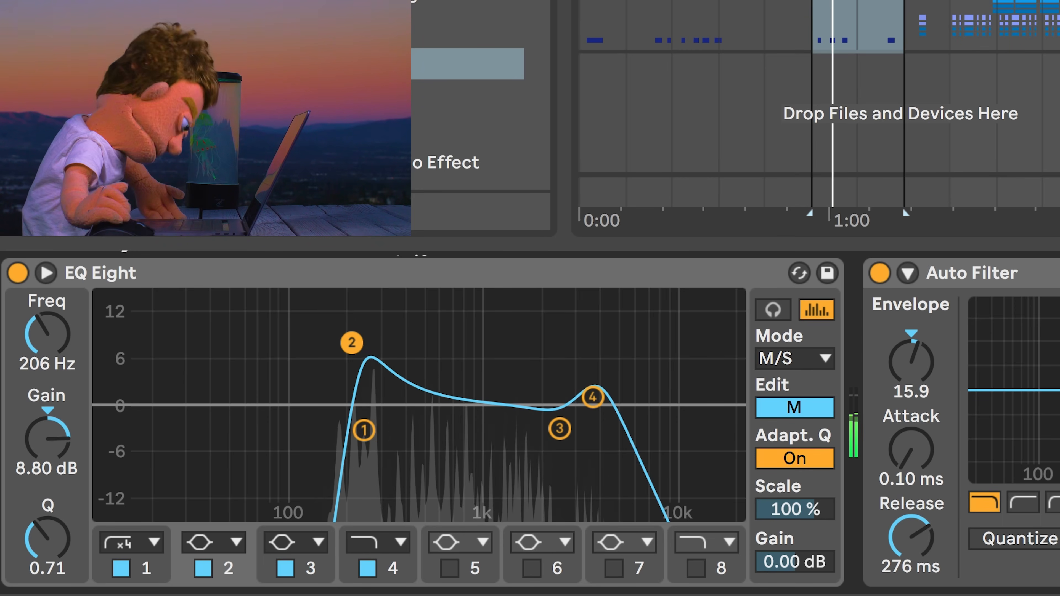
{"action": "left_click_drag", "start_coordinate": [350, 343], "coordinate": [350, 404]}
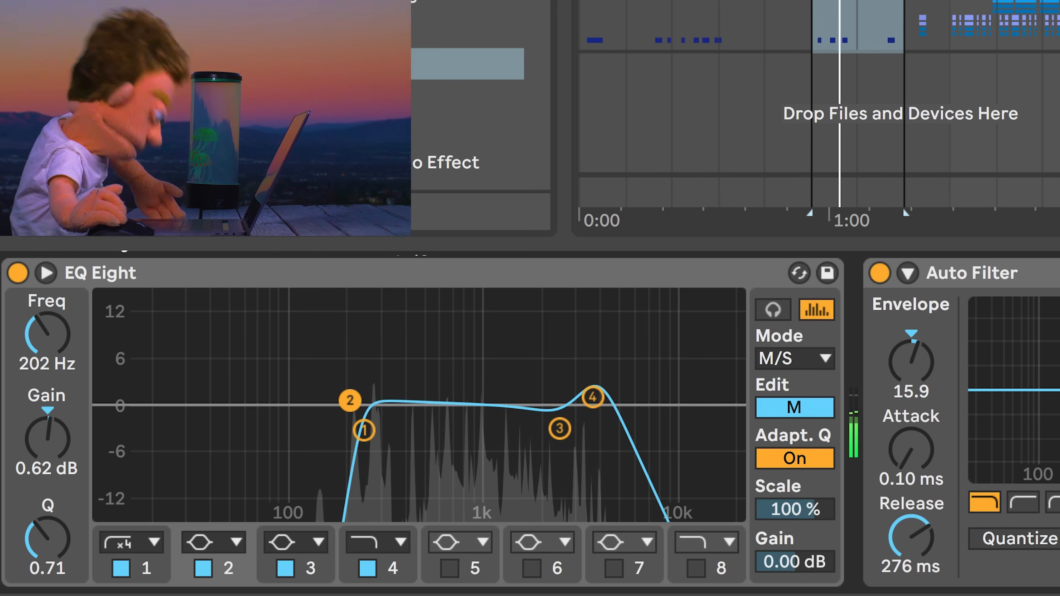
{"action": "left_click_drag", "start_coordinate": [593, 397], "coordinate": [587, 398]}
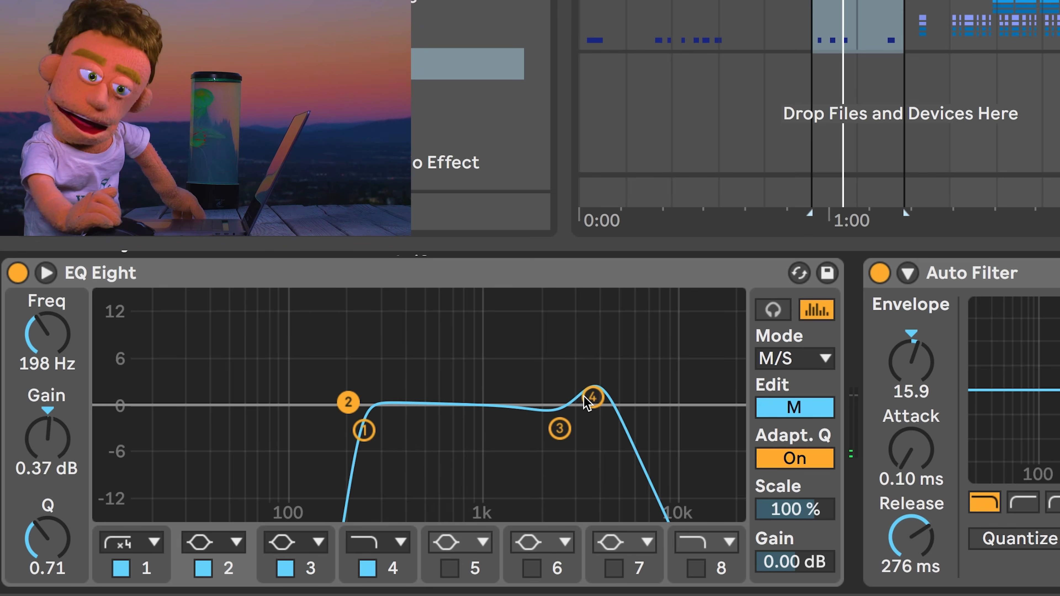
{"action": "left_click_drag", "start_coordinate": [594, 395], "coordinate": [594, 407]}
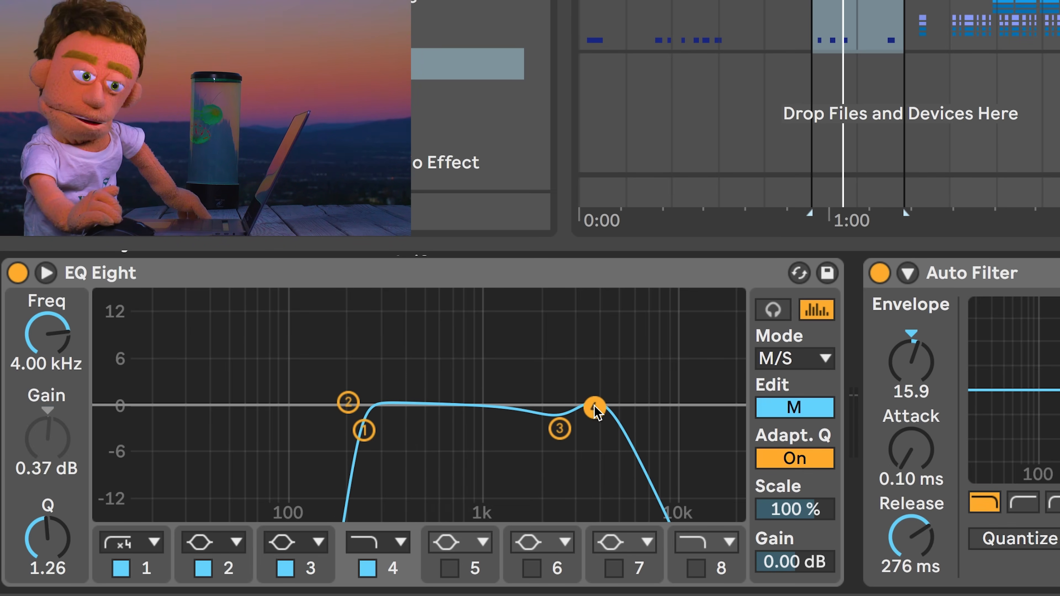
{"action": "left_click", "coordinate": [794, 407]}
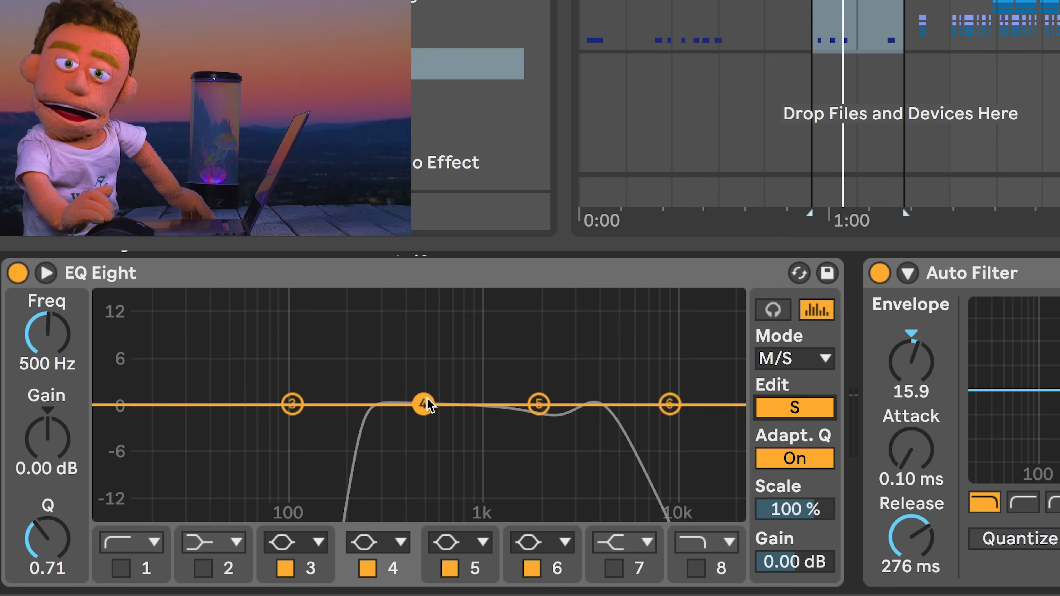
Boost side peaks in the low mids and near 4 kHz, sliding the low boost toward 200 Hz
{"action": "left_click_drag", "start_coordinate": [426, 405], "coordinate": [386, 358]}
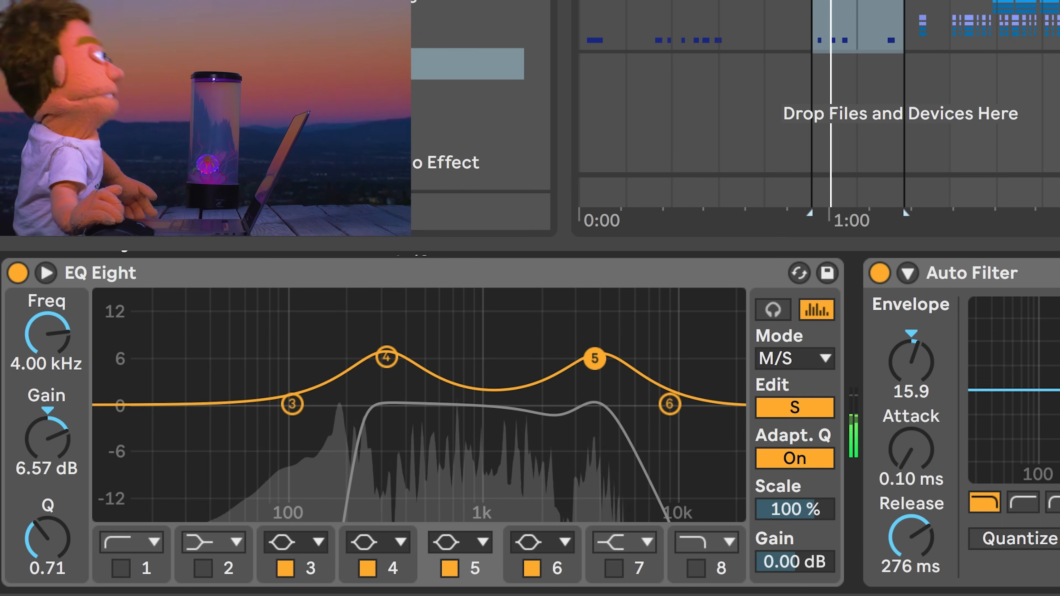
{"action": "left_click_drag", "start_coordinate": [593, 357], "coordinate": [585, 359]}
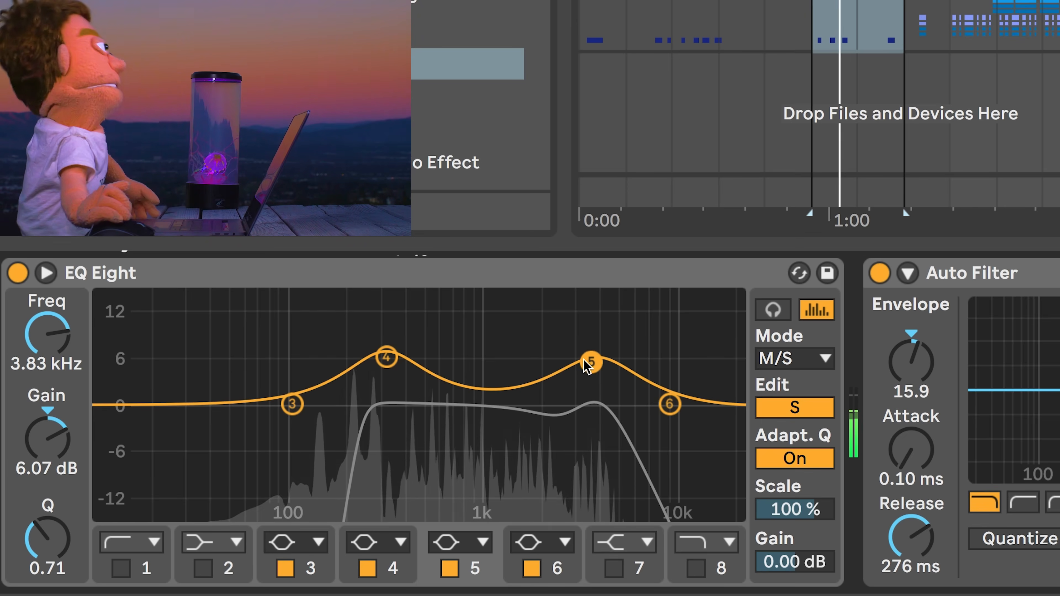
{"action": "left_click_drag", "start_coordinate": [292, 405], "coordinate": [317, 347]}
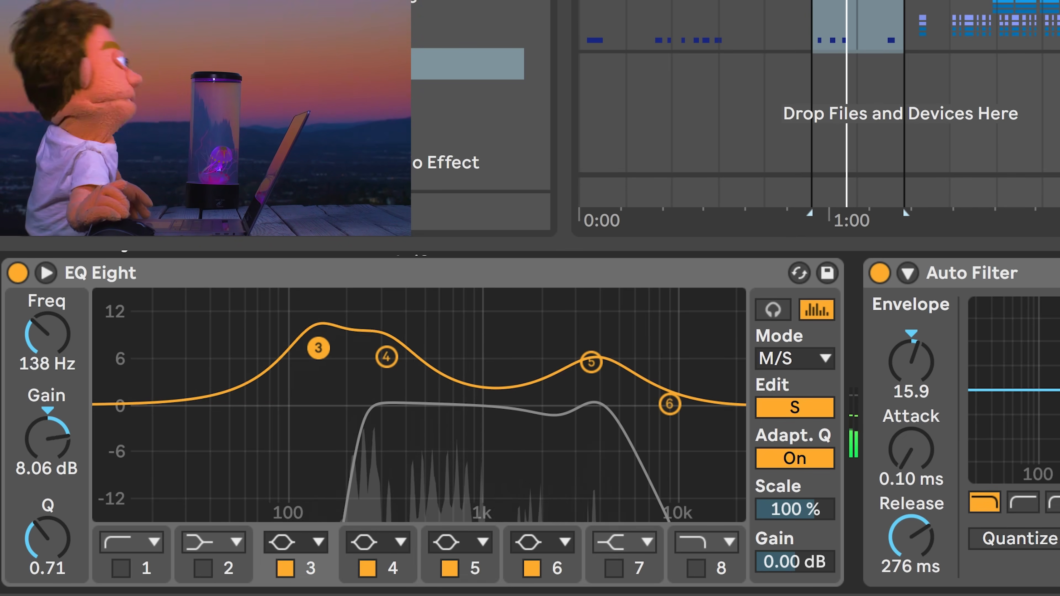
{"action": "left_click_drag", "start_coordinate": [318, 347], "coordinate": [336, 344]}
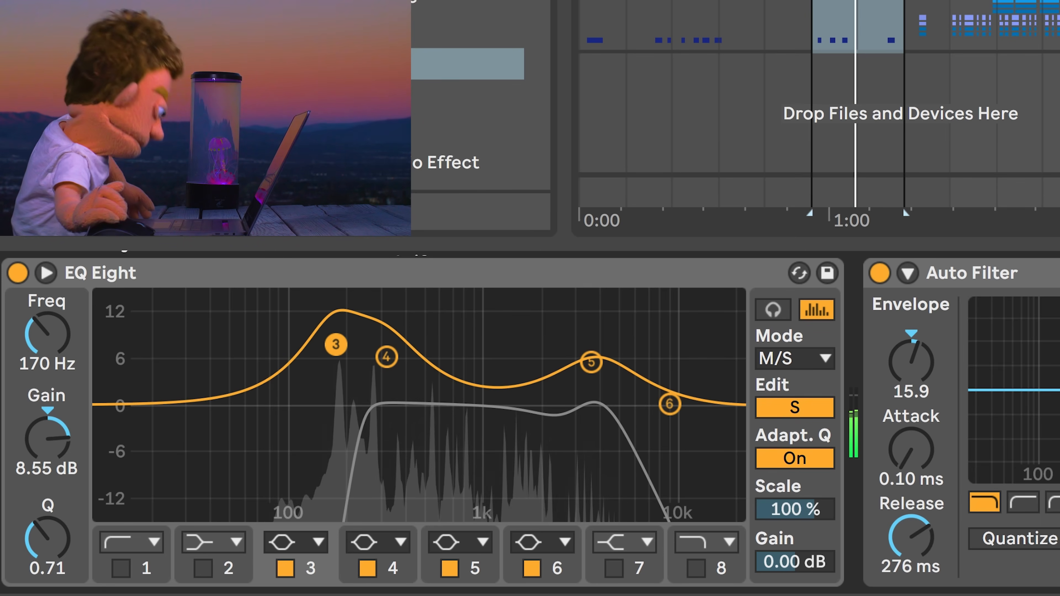
{"action": "left_click_drag", "start_coordinate": [337, 344], "coordinate": [350, 351]}
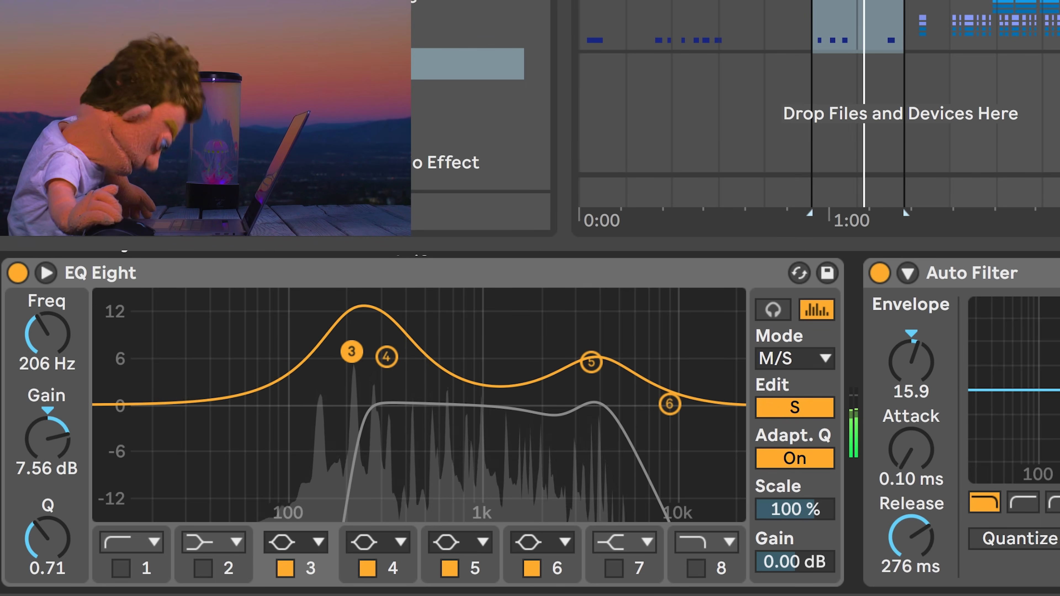
Add a side low cut settled near 138 Hz and boost the low-mid peak around 323 Hz
{"action": "left_click_drag", "start_coordinate": [352, 351], "coordinate": [355, 373]}
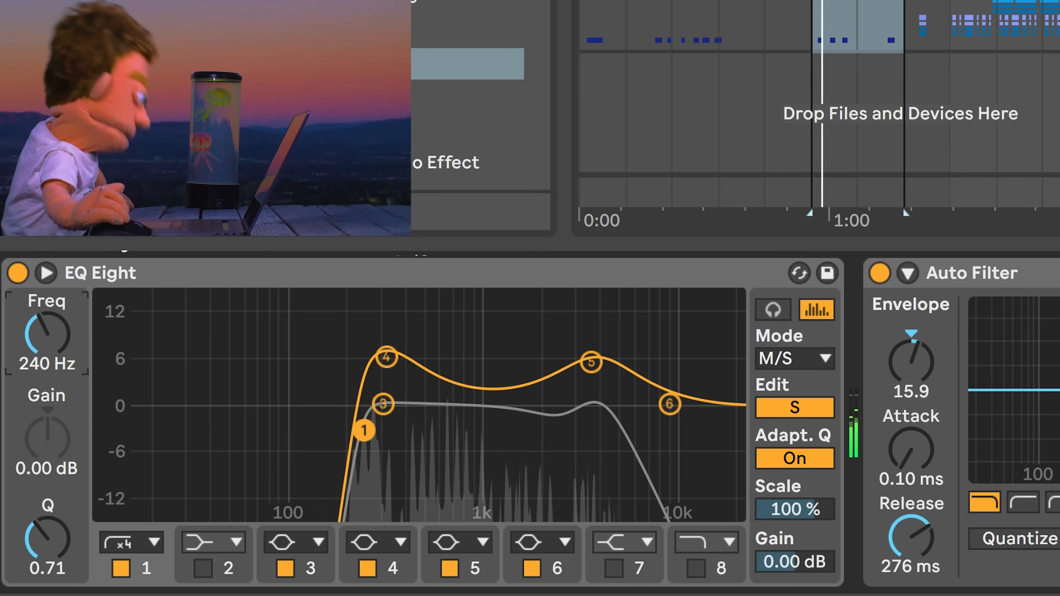
{"action": "left_click_drag", "start_coordinate": [364, 431], "coordinate": [313, 431]}
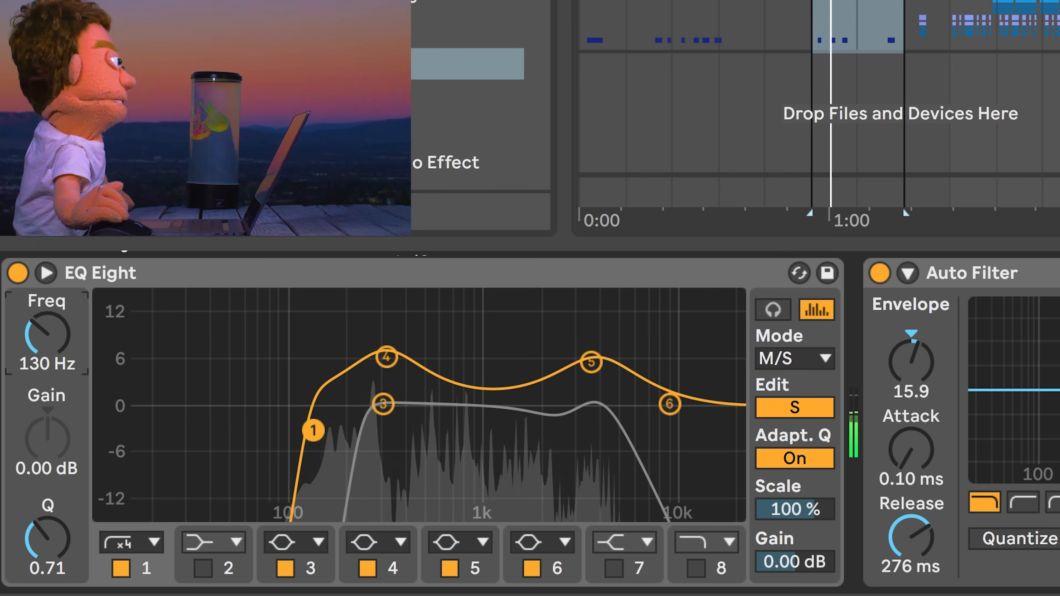
{"action": "left_click_drag", "start_coordinate": [313, 430], "coordinate": [318, 430]}
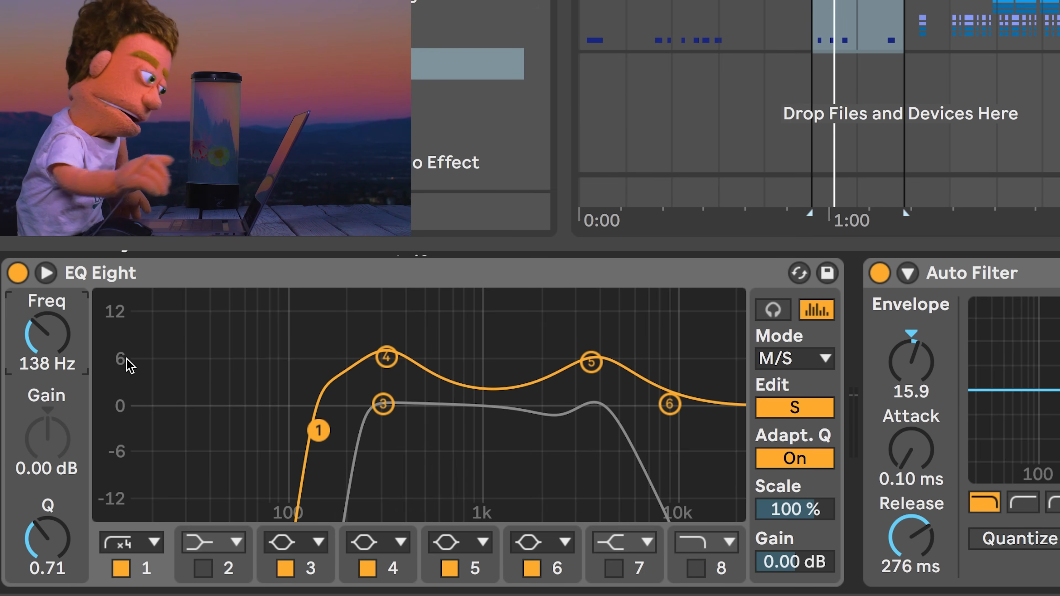
{"action": "left_click_drag", "start_coordinate": [318, 430], "coordinate": [338, 431]}
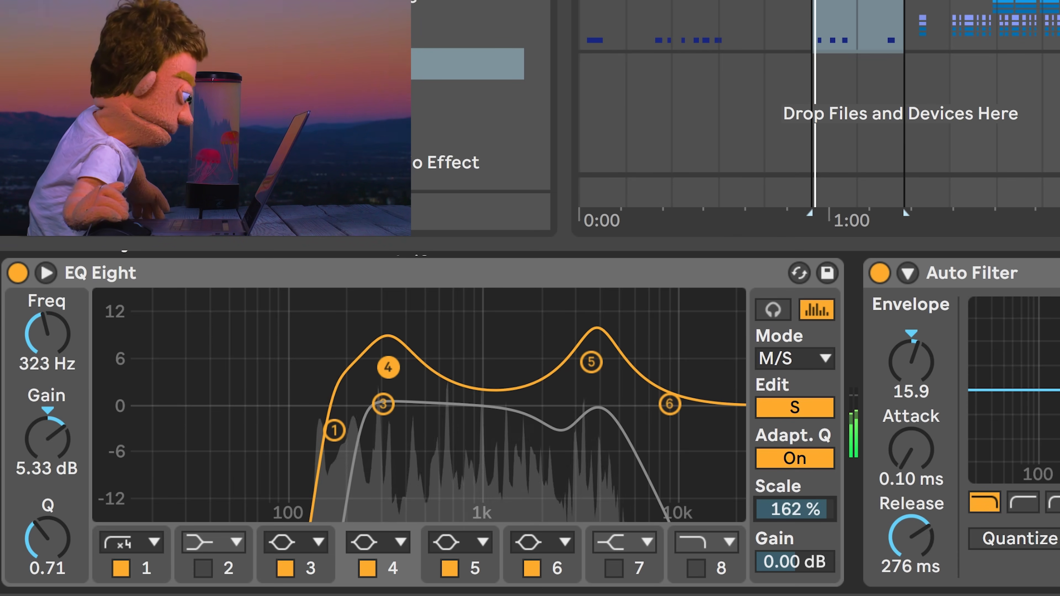
Lower the EQ Eight Scale value toward about 134%
{"action": "left_click", "coordinate": [796, 508]}
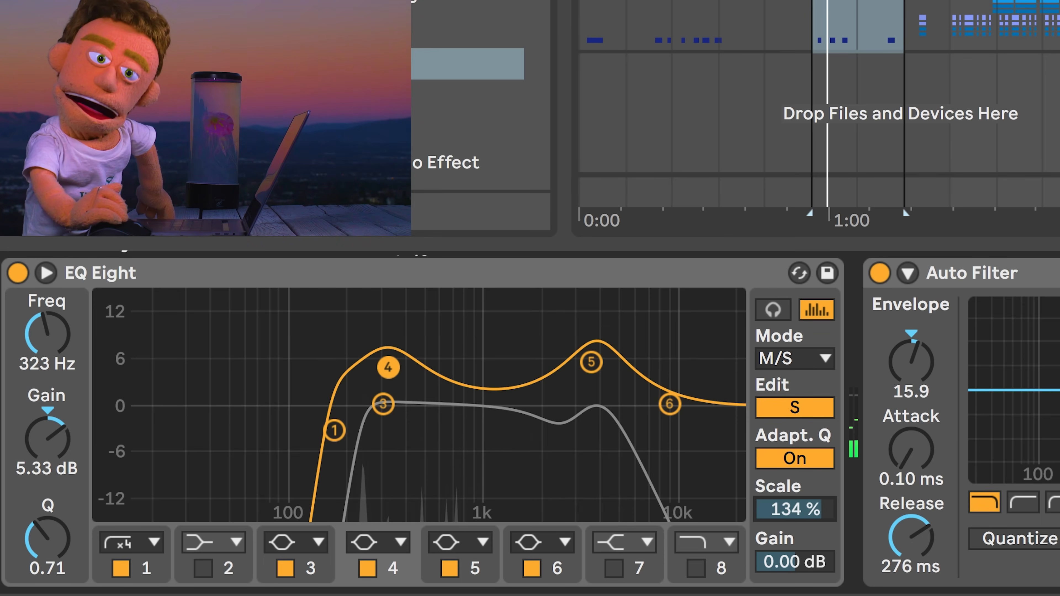
{"action": "left_click_drag", "start_coordinate": [795, 509], "coordinate": [798, 504]}
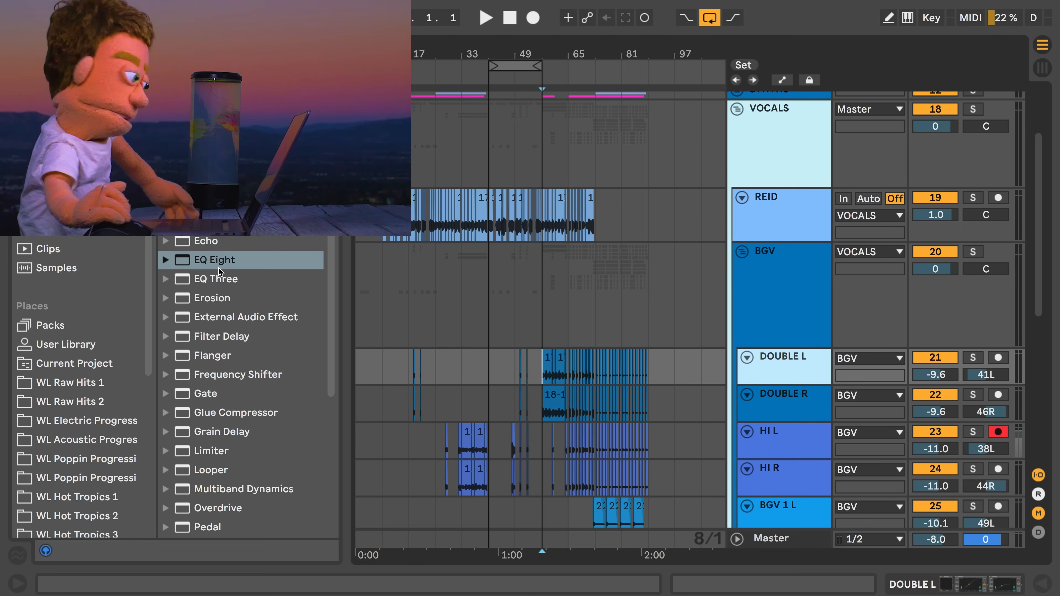
Load EQ Three on DOUBLE L, solo it, and set GainMid to about 3.8 dB
{"action": "left_click", "coordinate": [218, 278]}
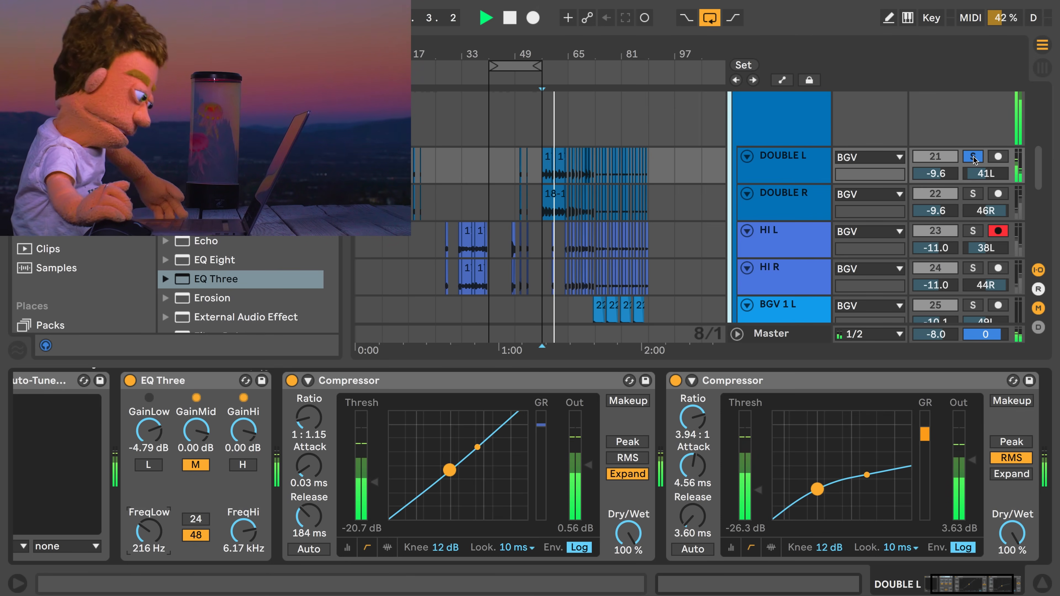
{"action": "left_click", "coordinate": [973, 156]}
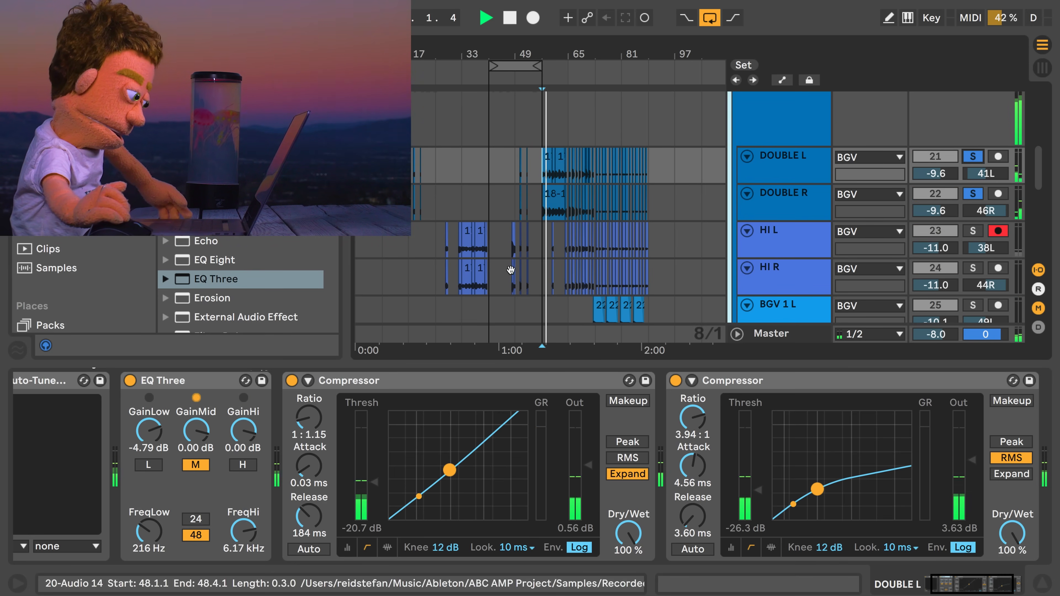
{"action": "left_click_drag", "start_coordinate": [196, 431], "coordinate": [195, 413]}
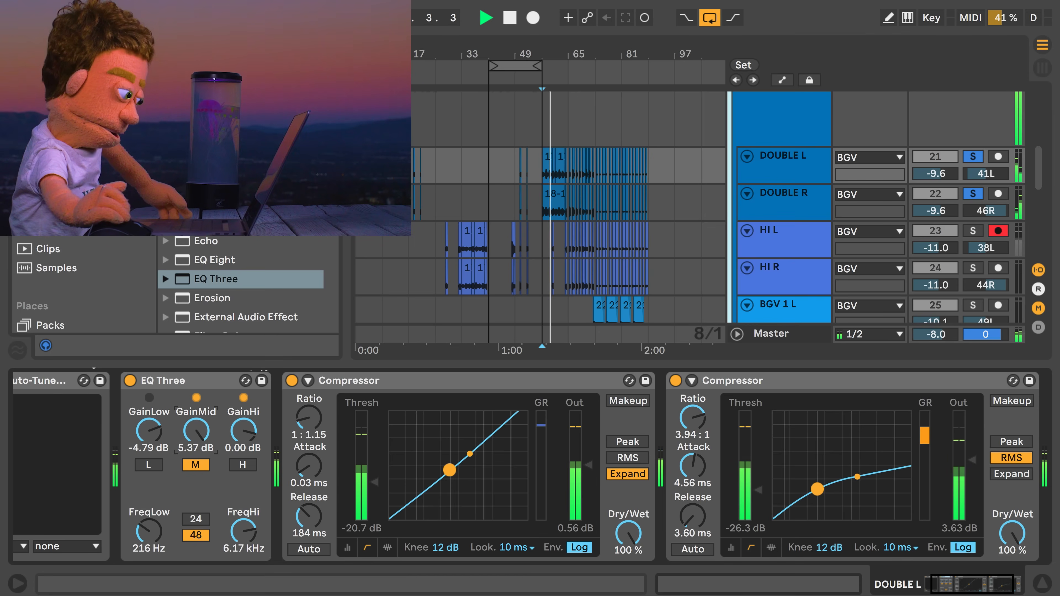
{"action": "left_click_drag", "start_coordinate": [196, 432], "coordinate": [195, 439]}
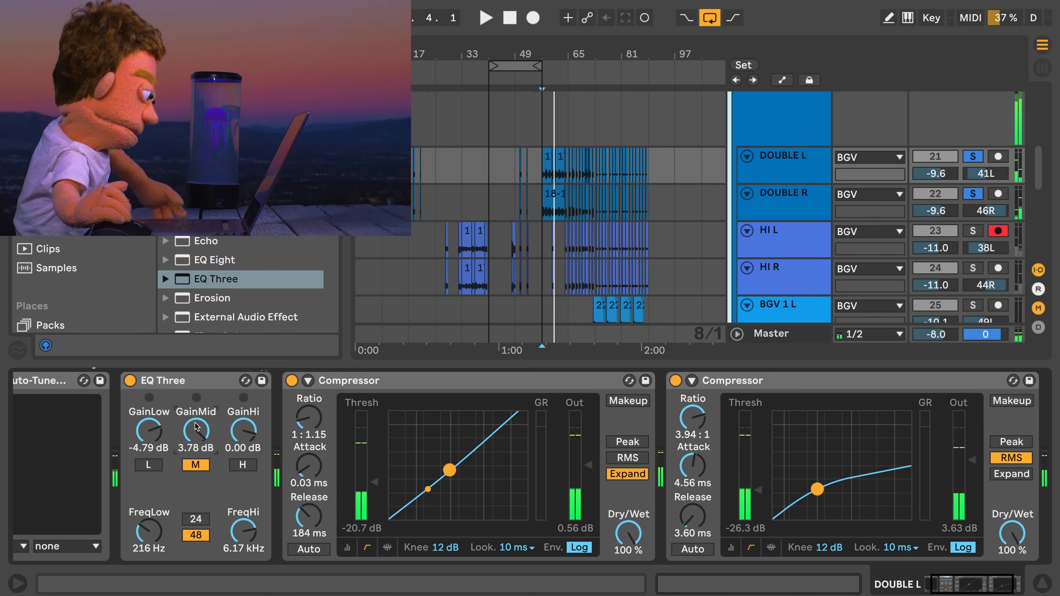
{"action": "left_click", "coordinate": [782, 194]}
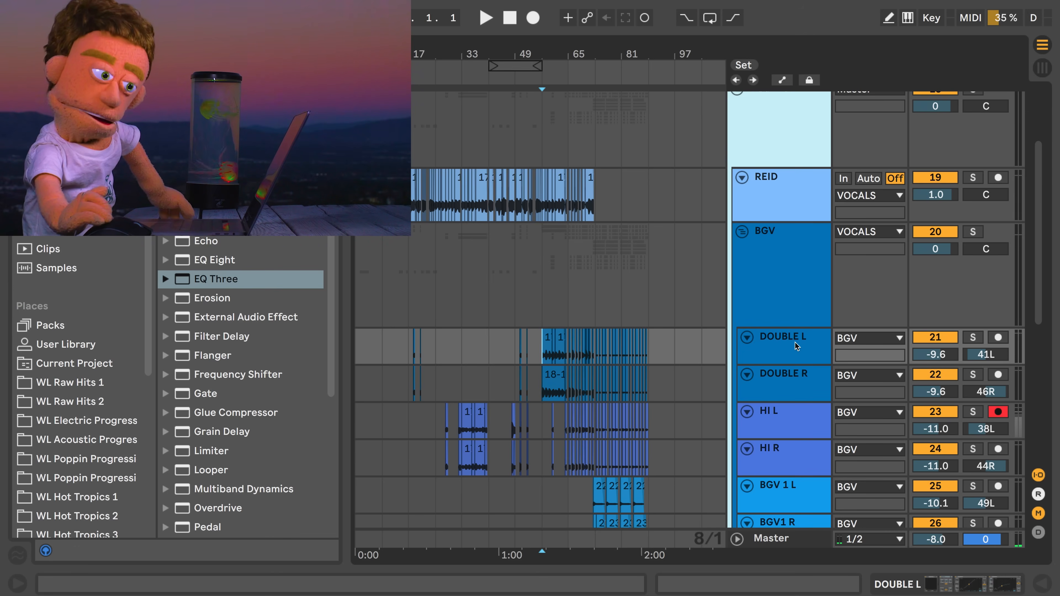
Select the track header to bring its device chain into view
{"action": "left_click", "coordinate": [485, 17]}
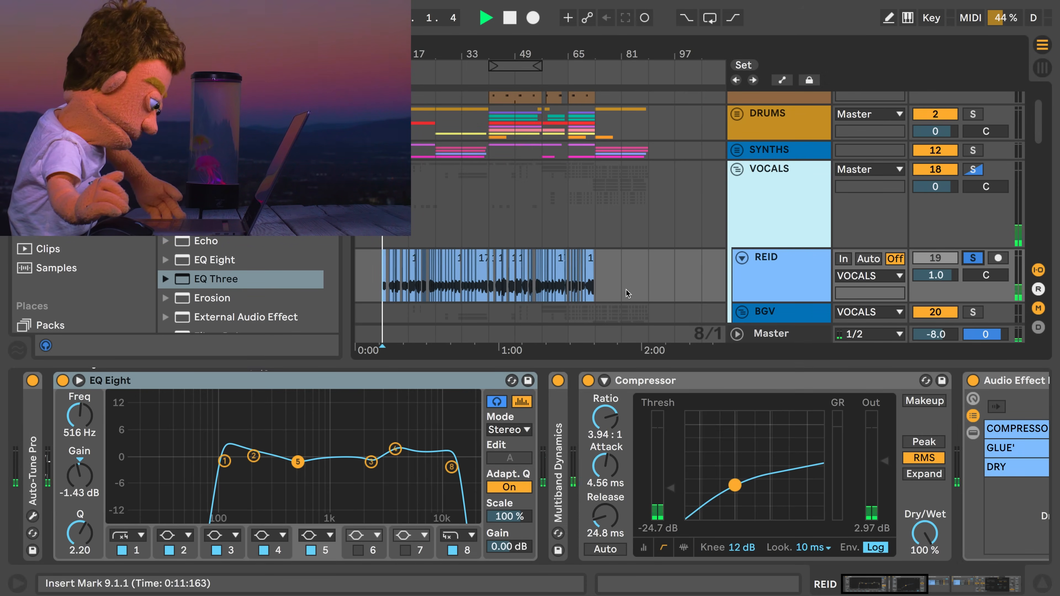
Enable Oversampling from the SYNTHS EQ Eight title-bar options
{"action": "right_click", "coordinate": [112, 380]}
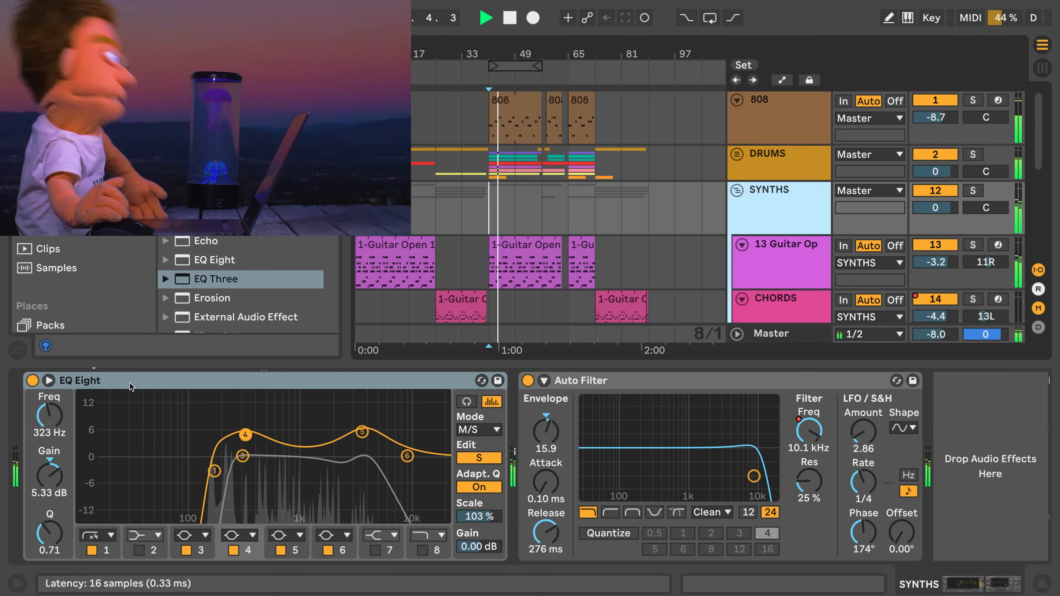
{"action": "right_click", "coordinate": [80, 380]}
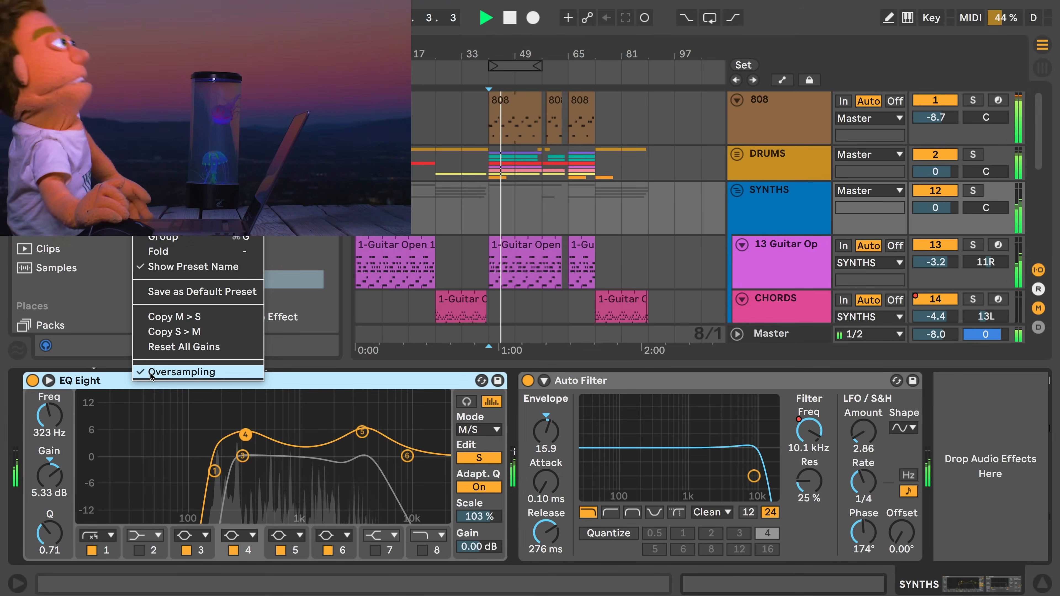